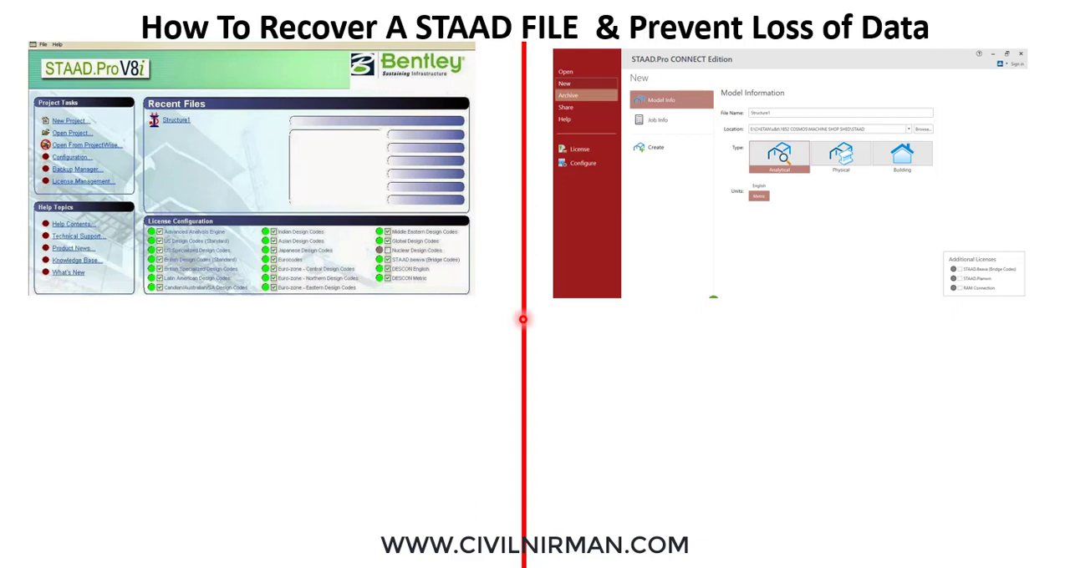
mouse_move(682, 501)
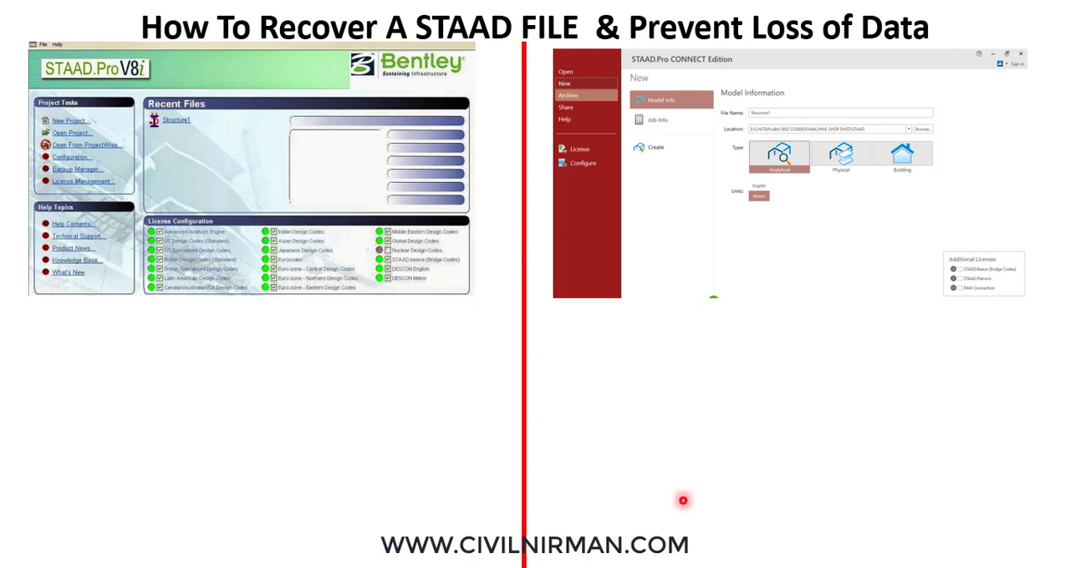
mouse_move(782, 481)
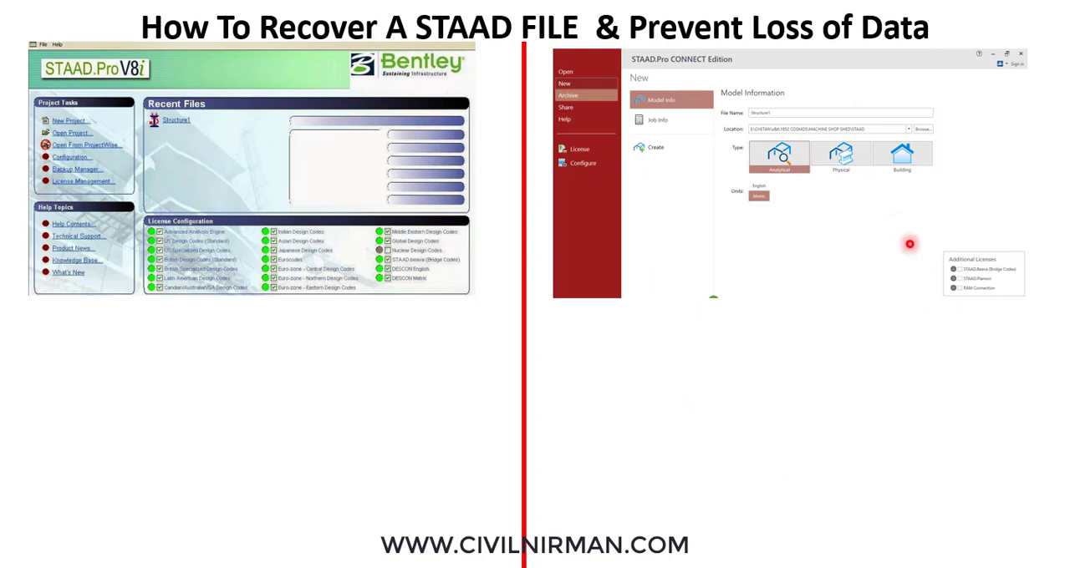
mouse_move(709, 300)
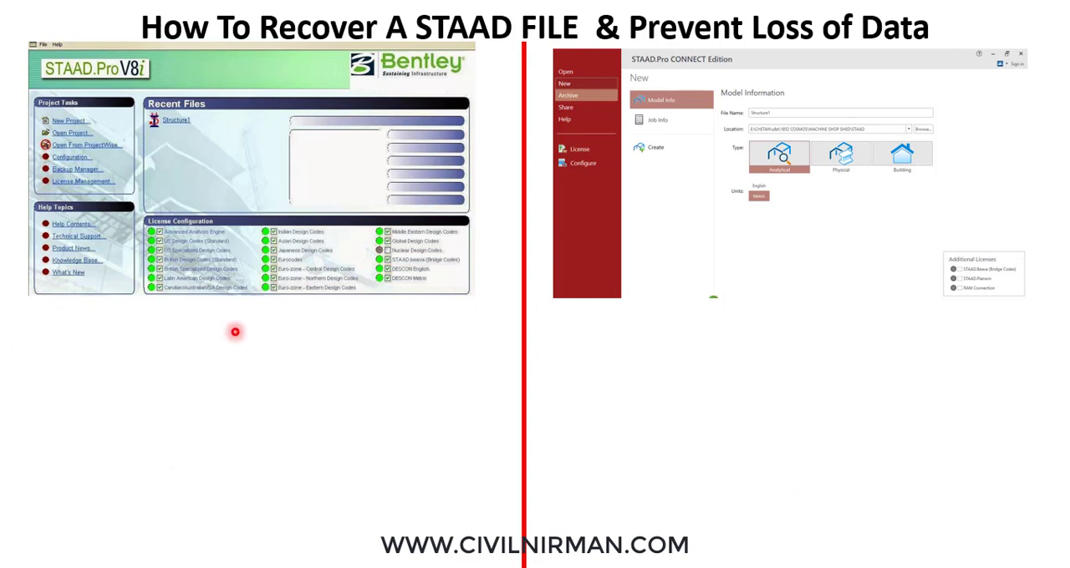
mouse_move(237, 326)
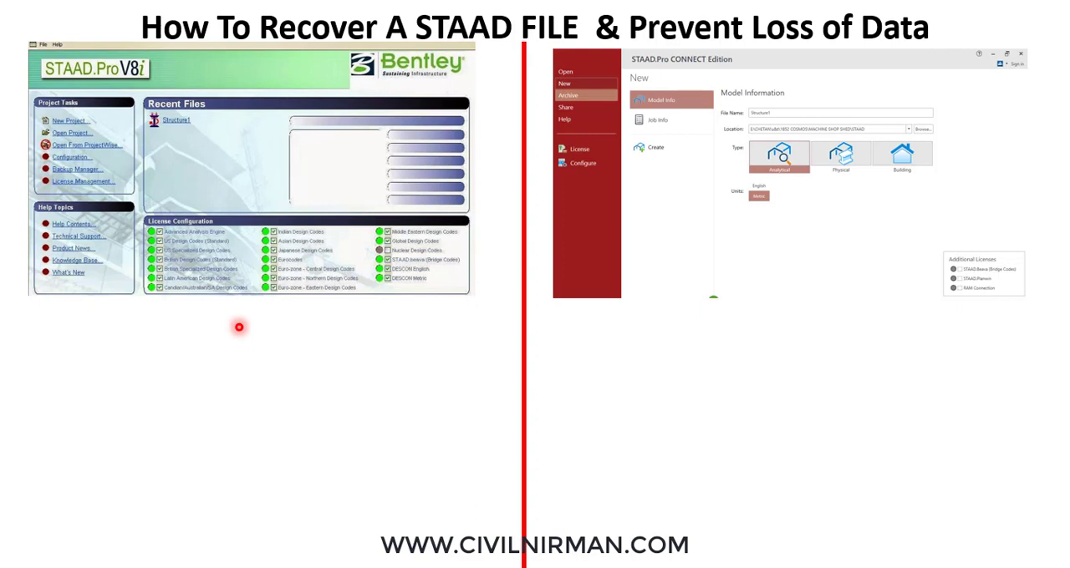
mouse_move(725, 371)
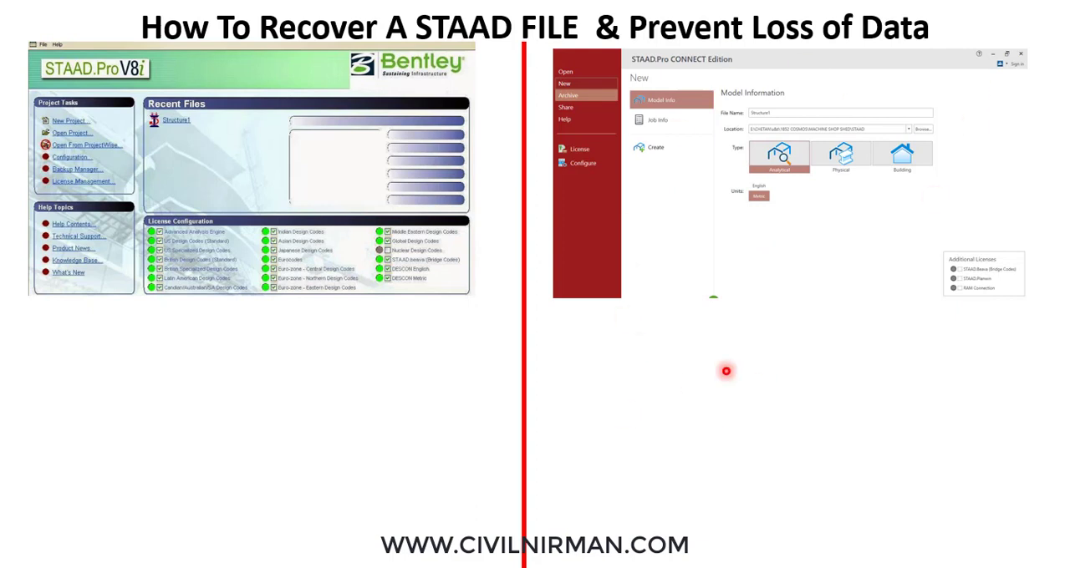
mouse_move(675, 395)
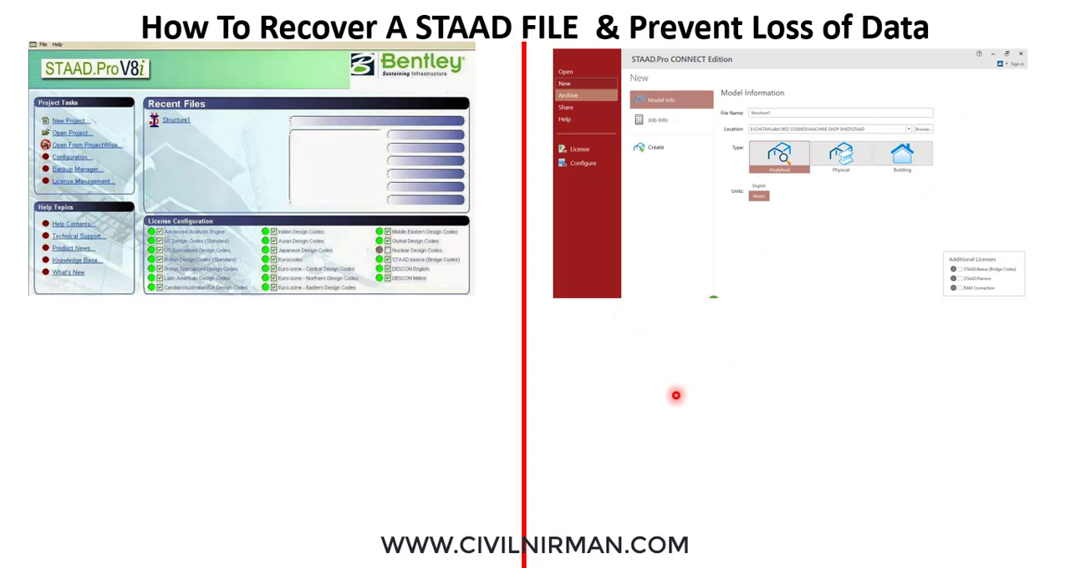
mouse_move(696, 425)
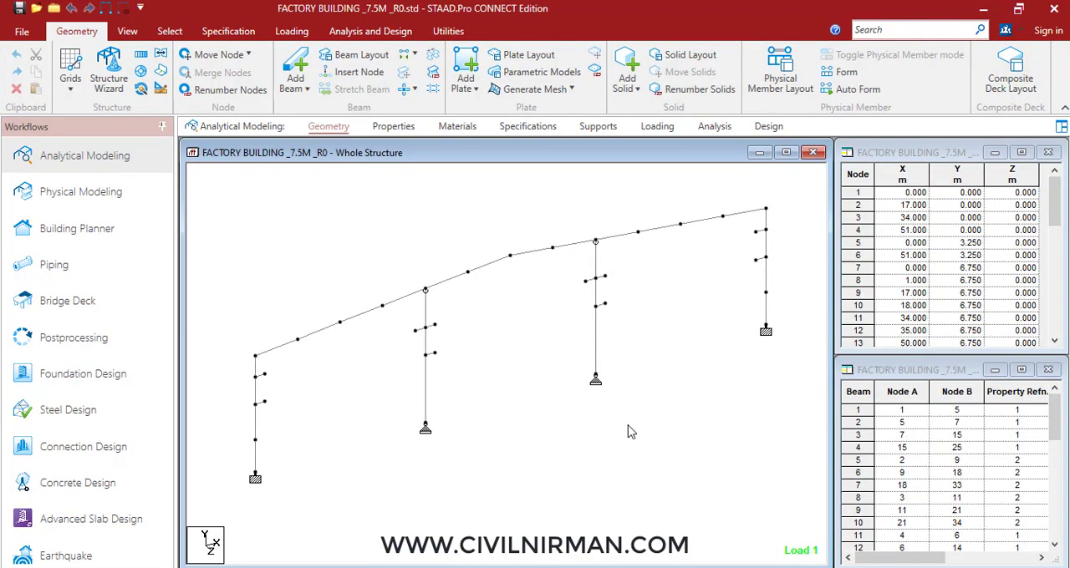
mouse_move(568, 428)
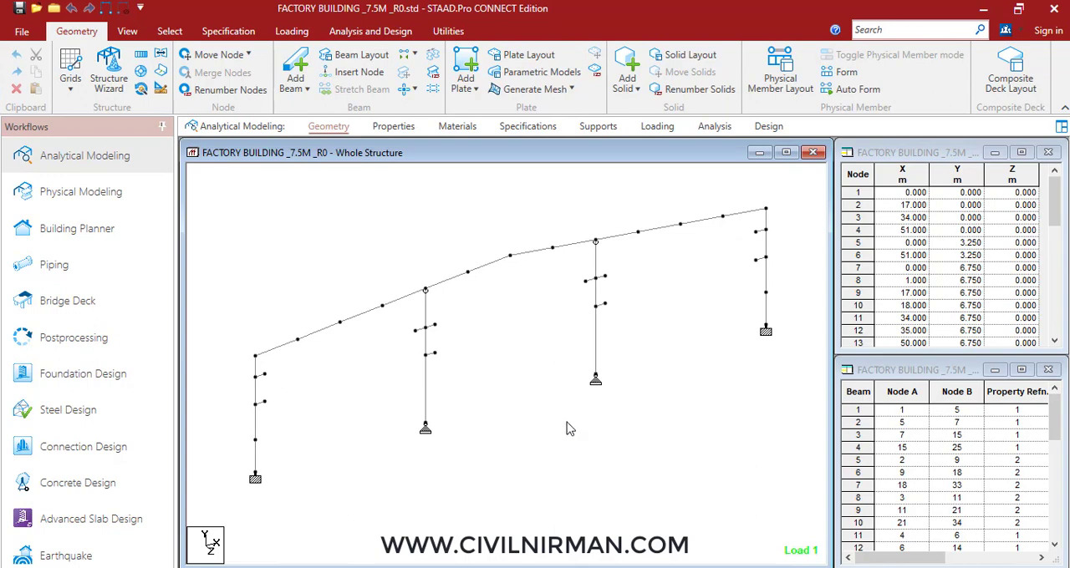
mouse_move(584, 428)
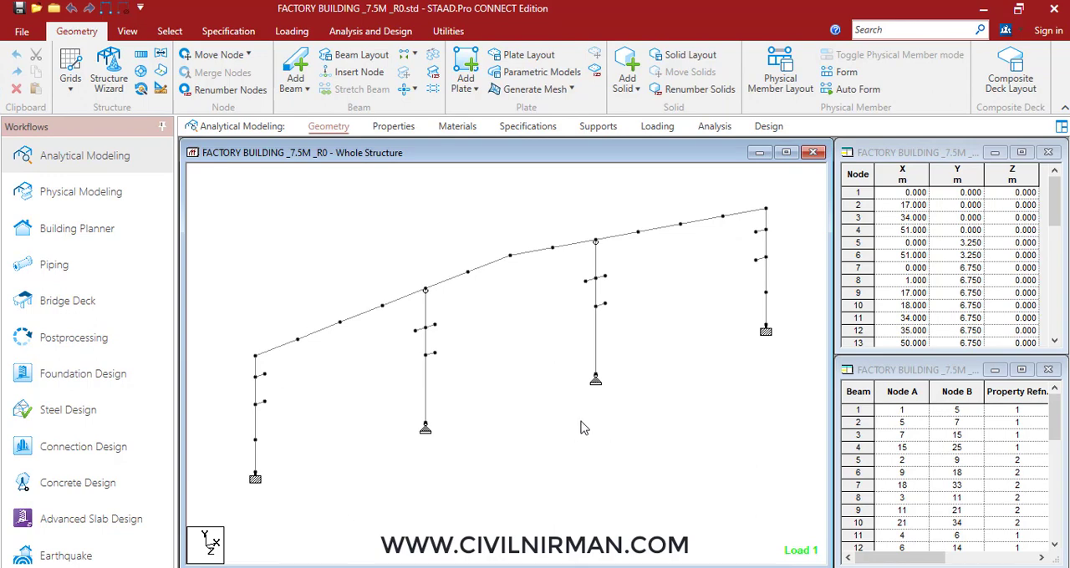
mouse_move(585, 435)
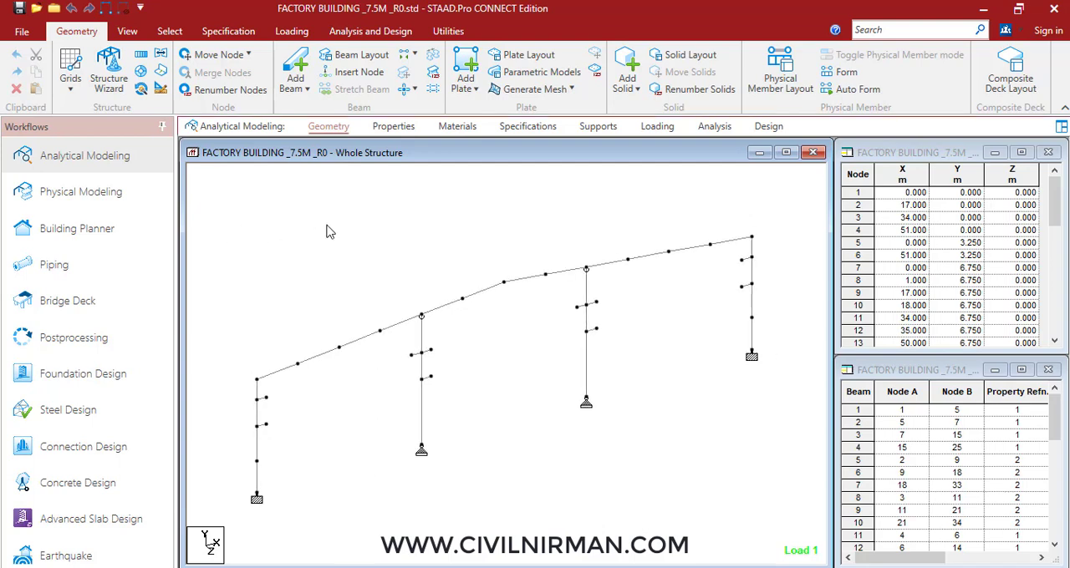
mouse_move(522, 257)
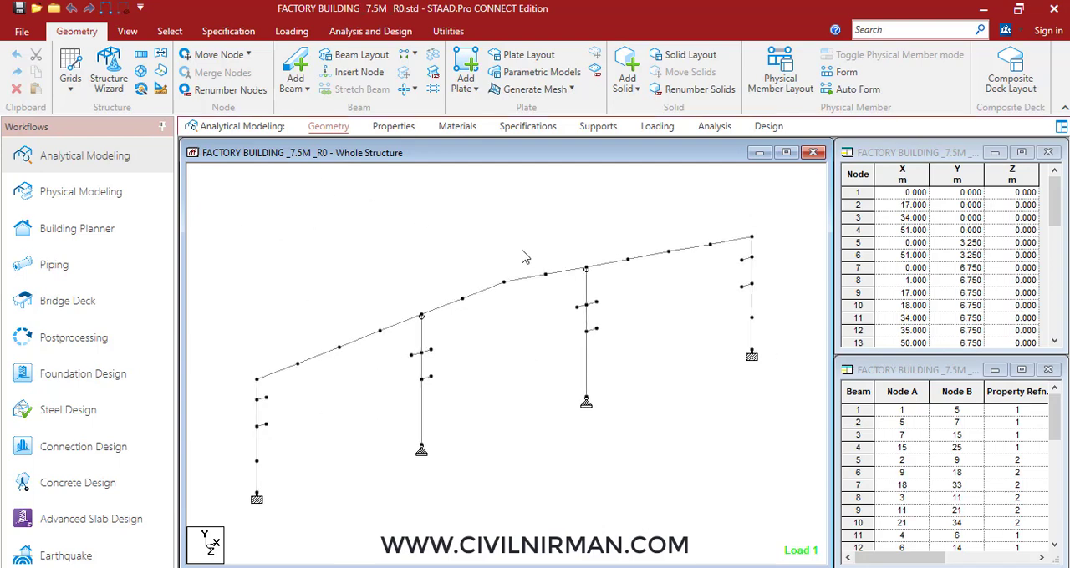
mouse_move(505, 243)
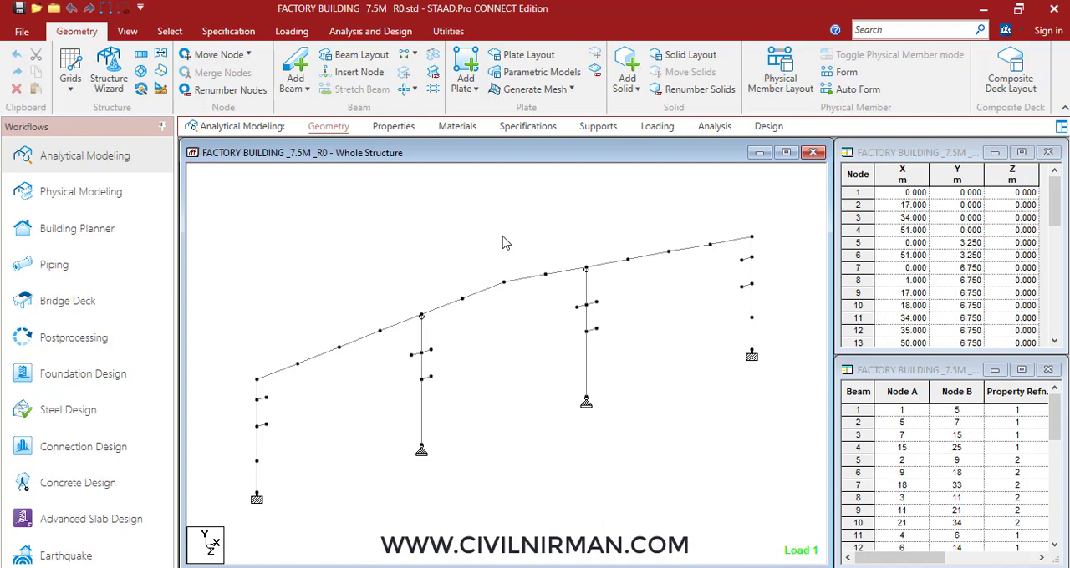
mouse_move(512, 244)
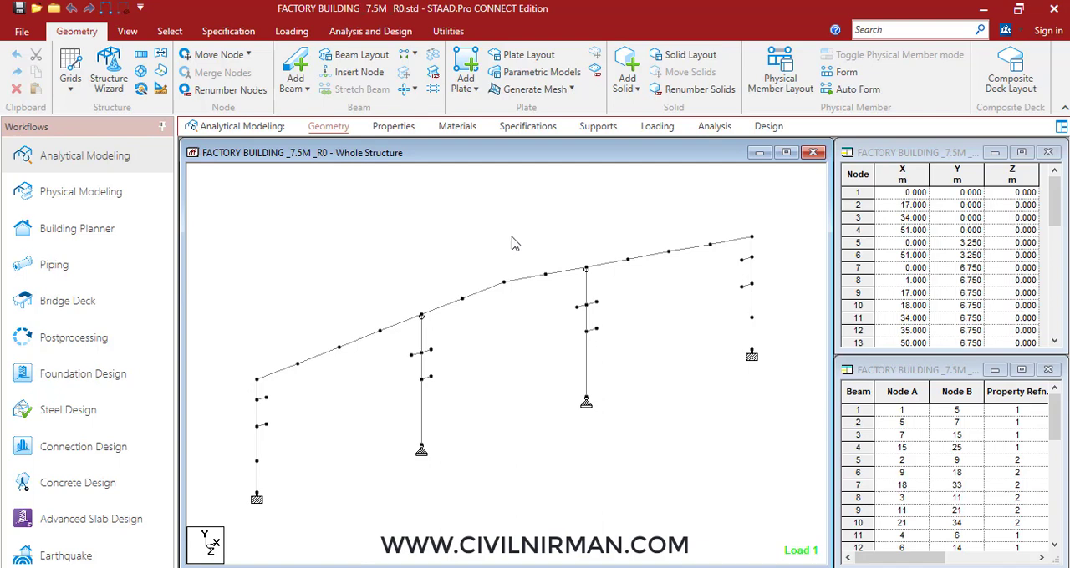
mouse_move(552, 231)
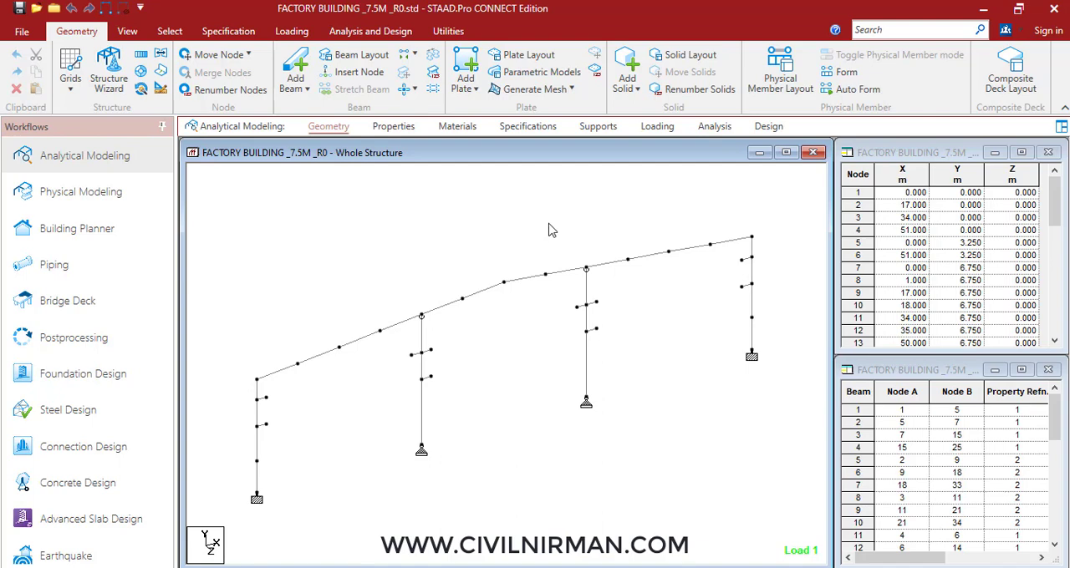
mouse_move(600, 222)
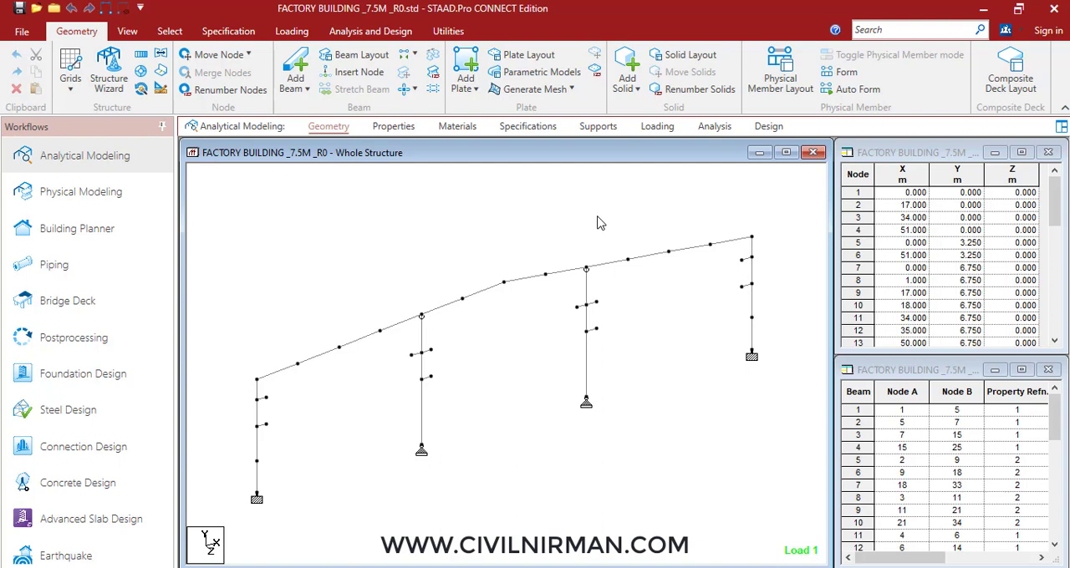
mouse_move(612, 219)
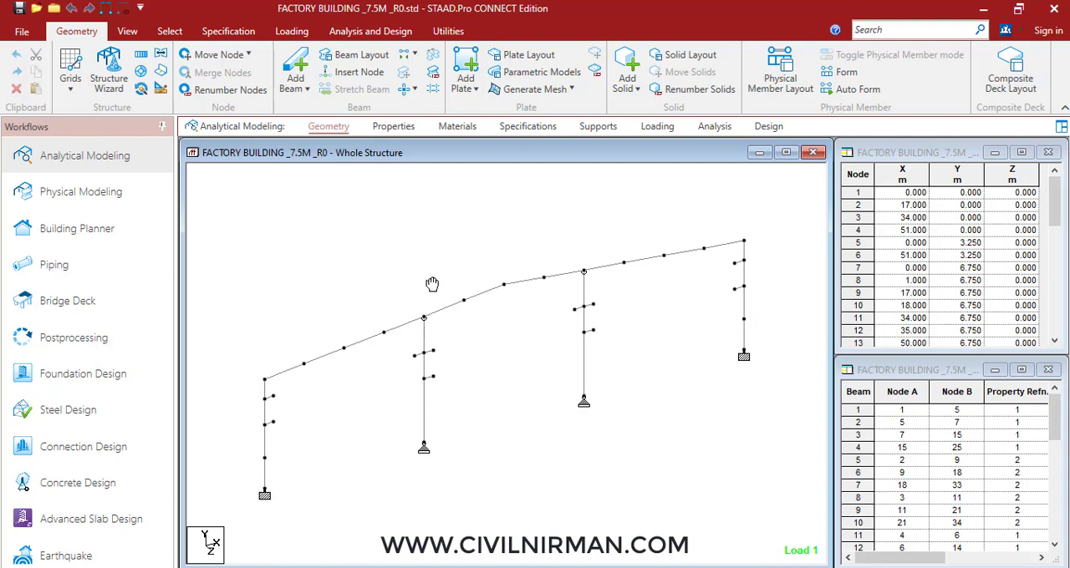
Go to the File backstage Tools page that lists Open Backup Manager.
drag(432, 285, 418, 261)
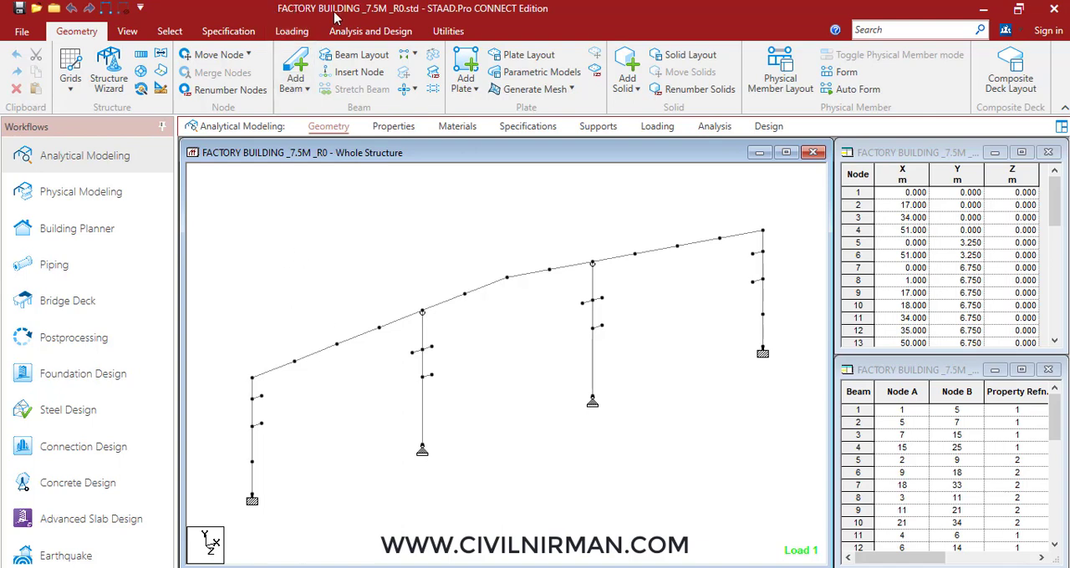
mouse_move(383, 22)
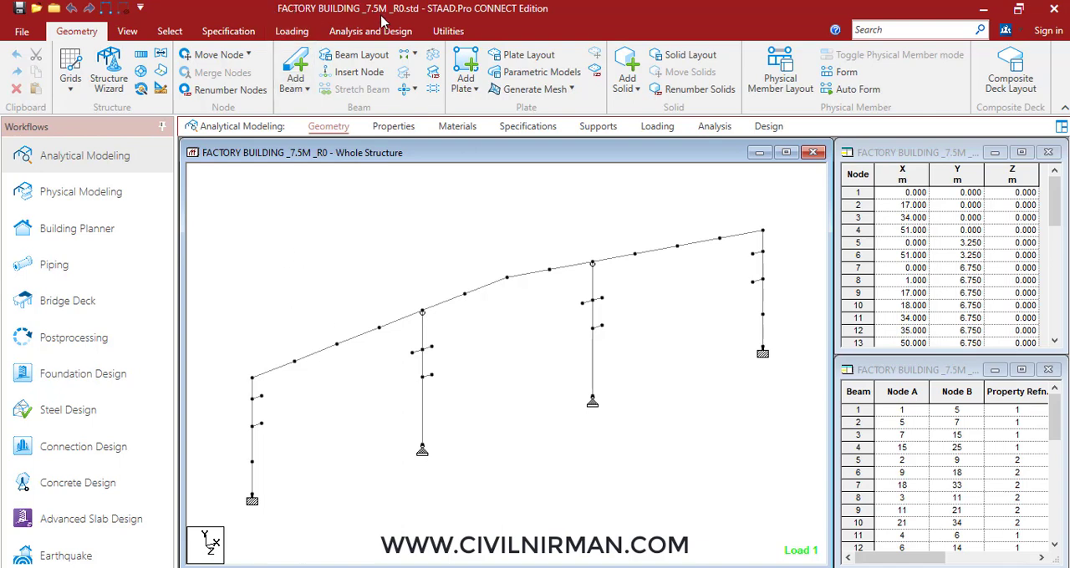
mouse_move(374, 286)
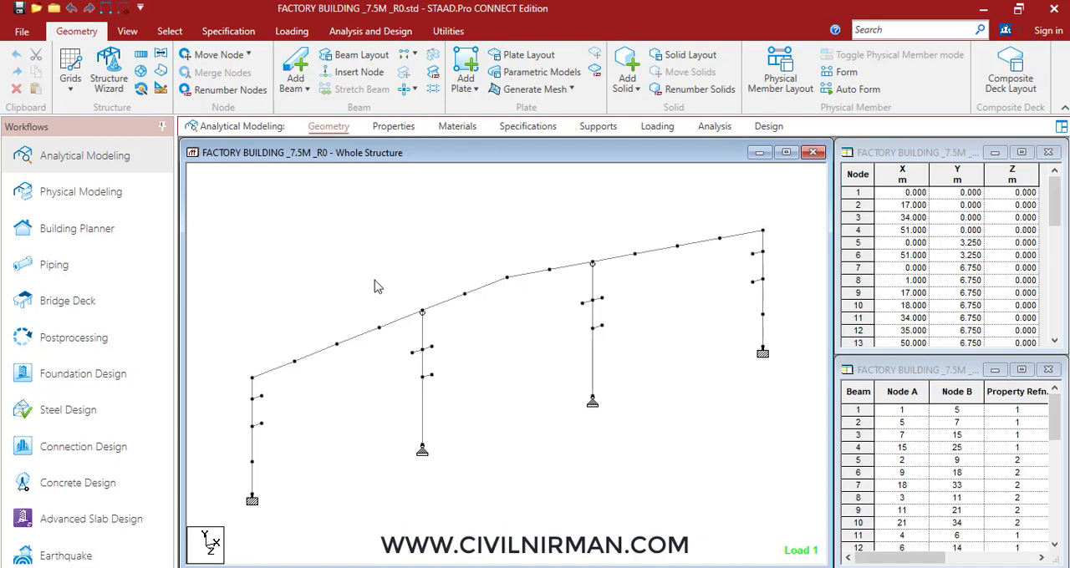
mouse_move(460, 234)
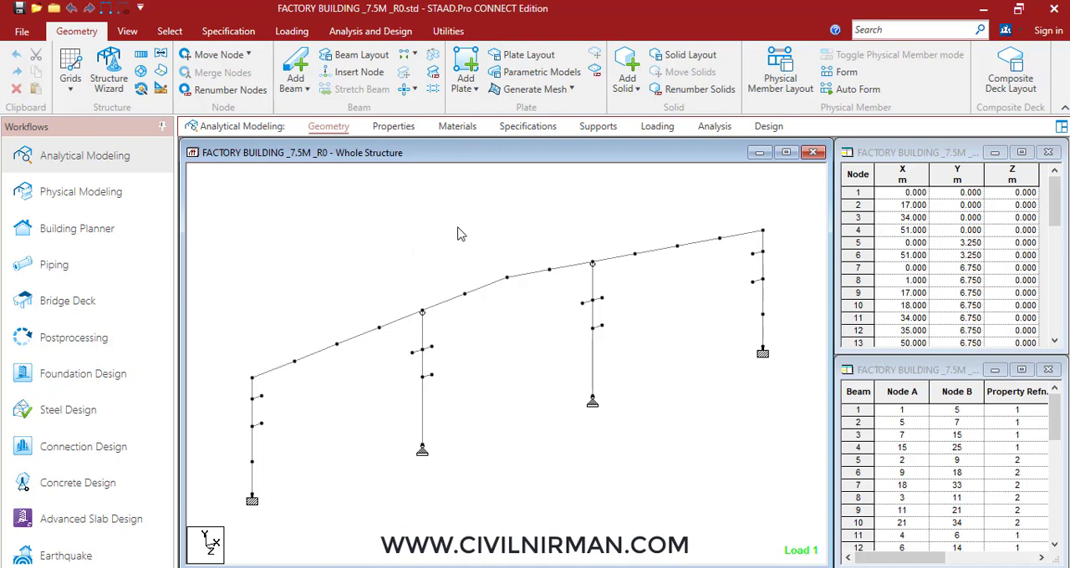
mouse_move(464, 210)
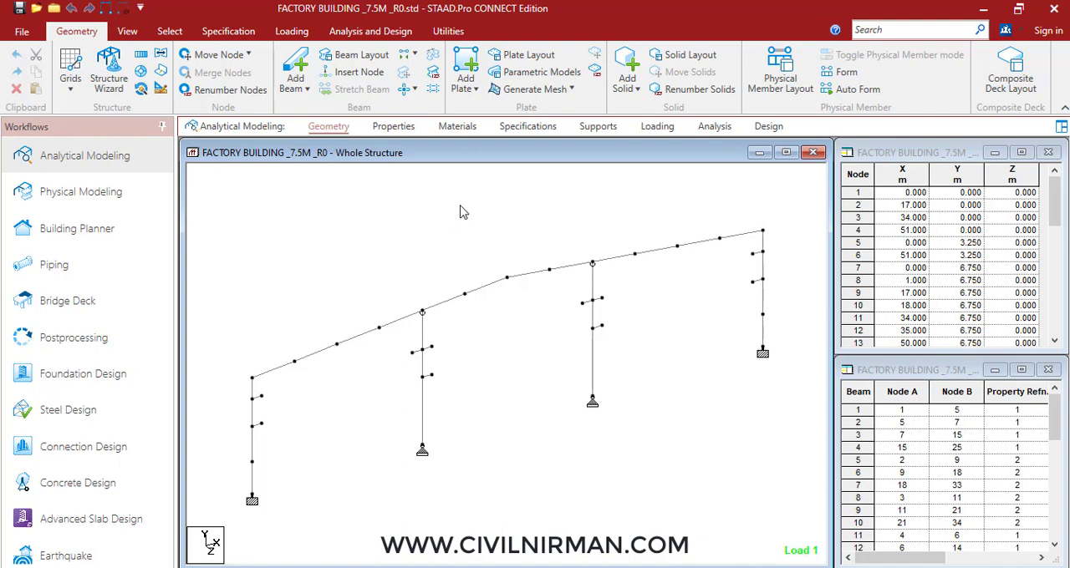
mouse_move(422, 274)
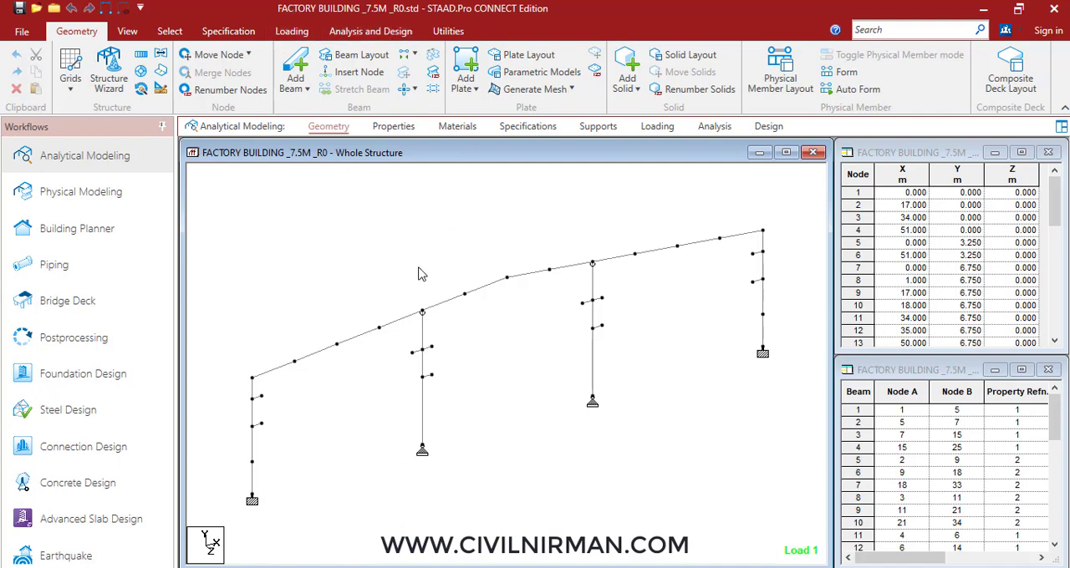
mouse_move(384, 269)
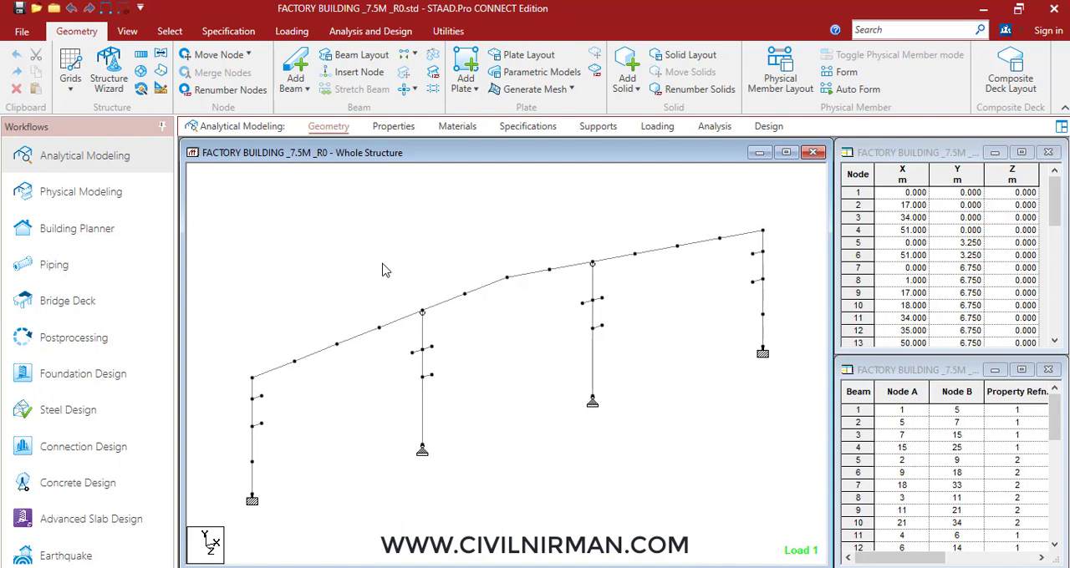
mouse_move(20, 114)
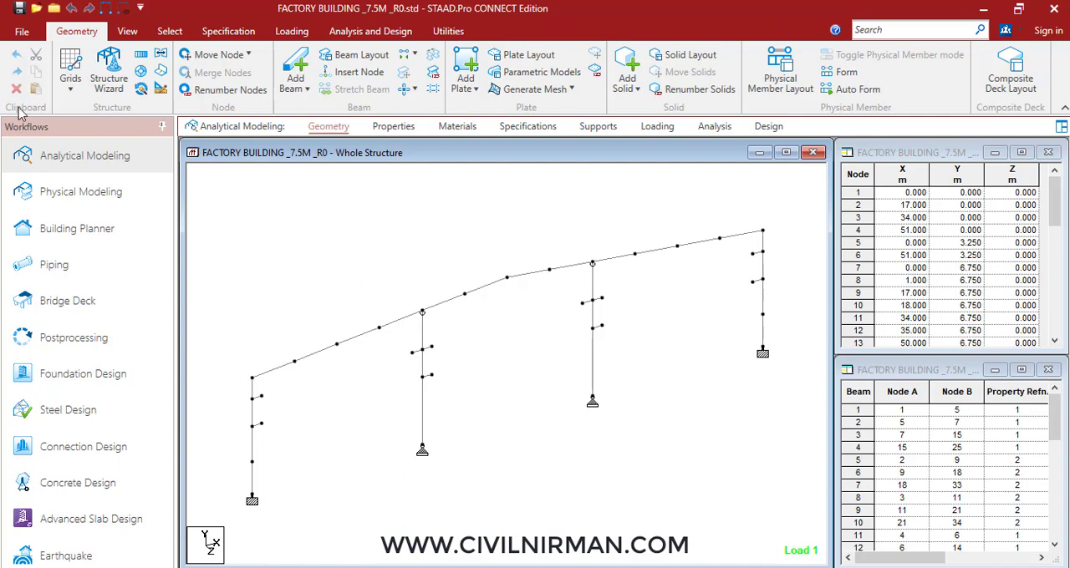
click(22, 30)
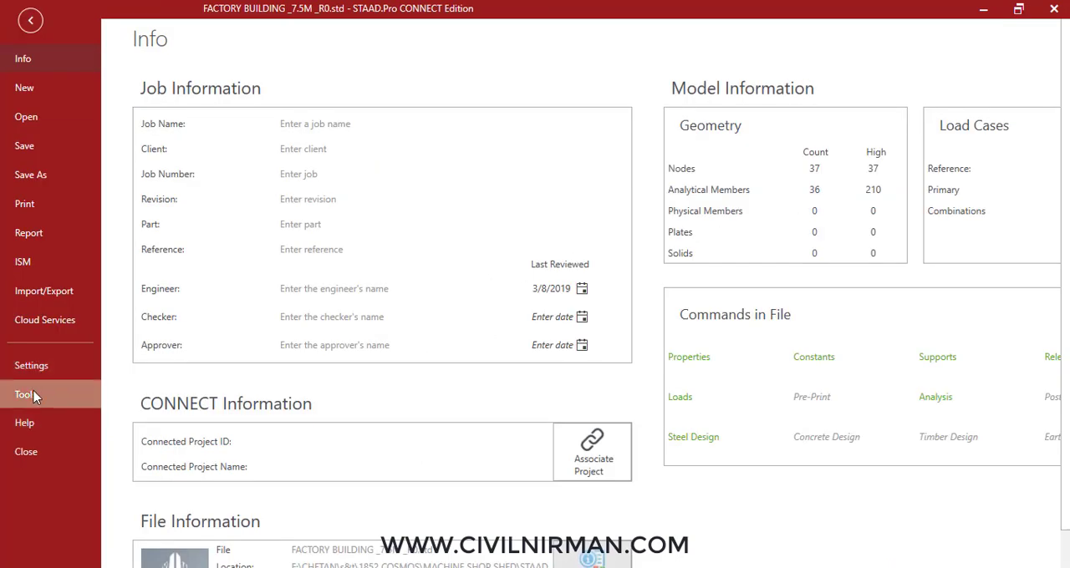
click(25, 394)
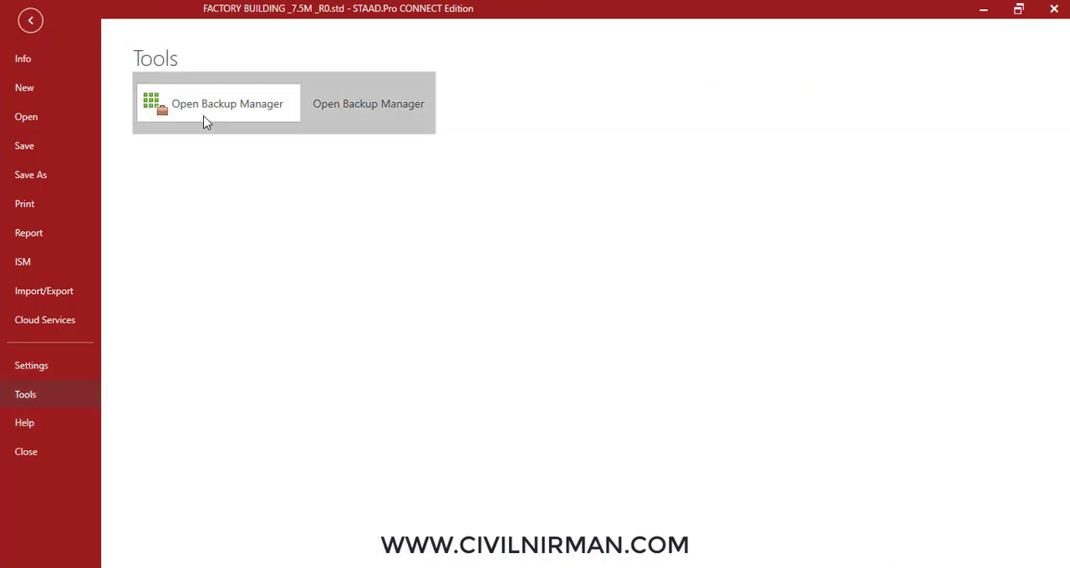
click(31, 20)
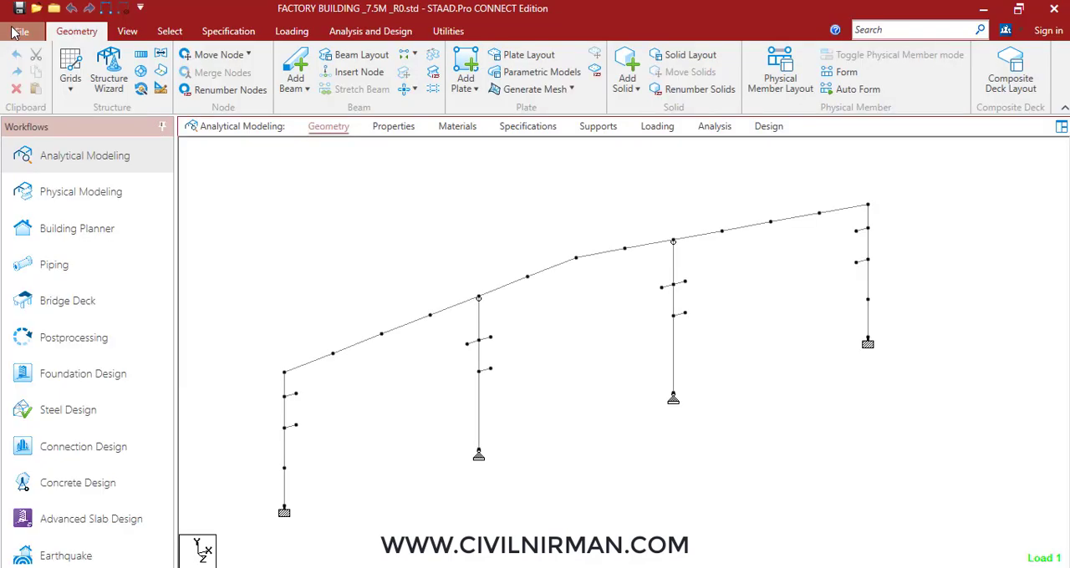
click(20, 30)
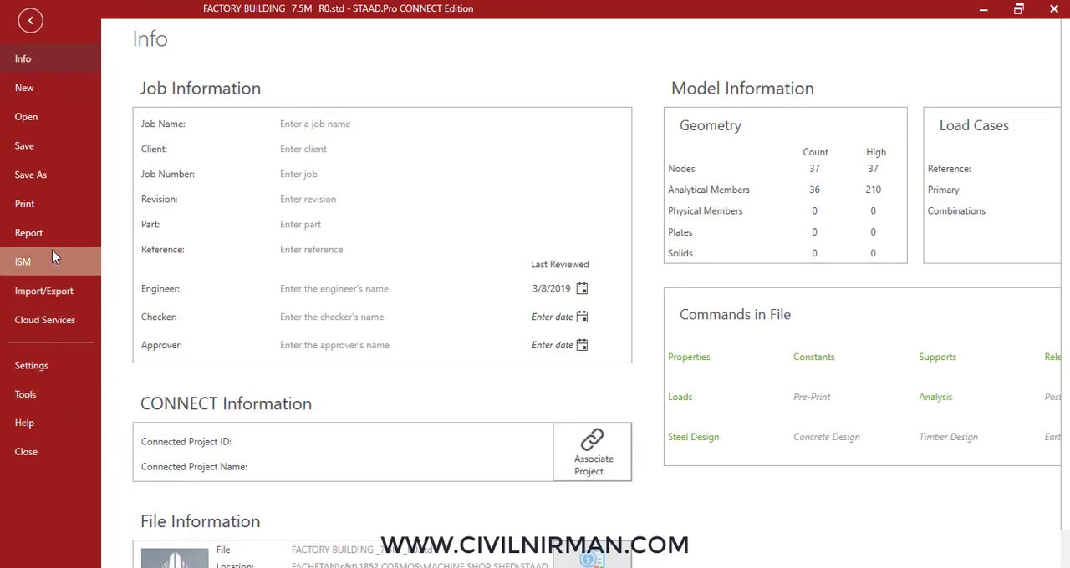
click(25, 395)
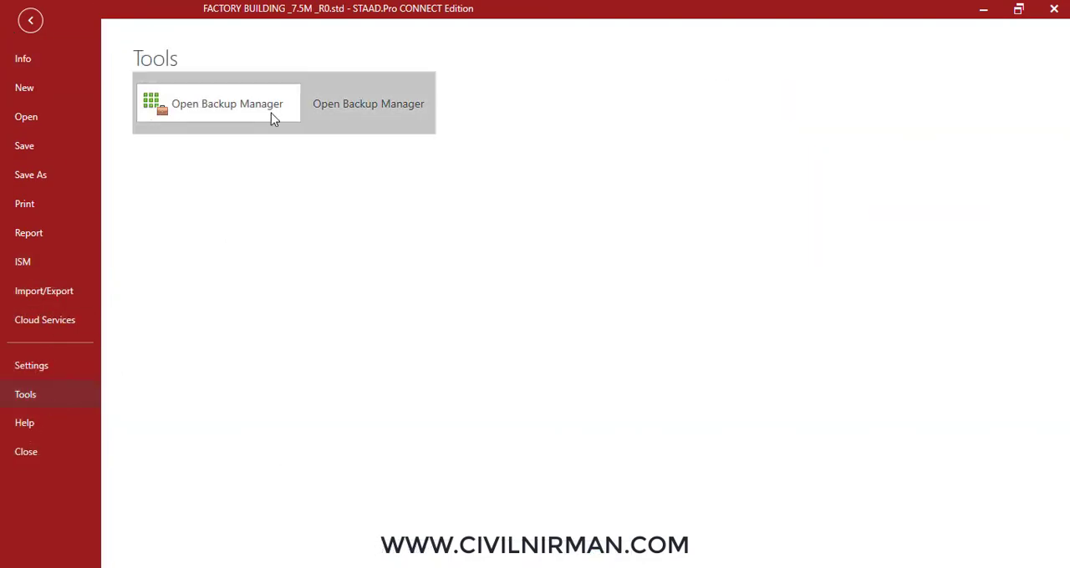
Enable Auto Save keeping 5 backups every 15 min in the project directory and confirm with OK.
click(227, 103)
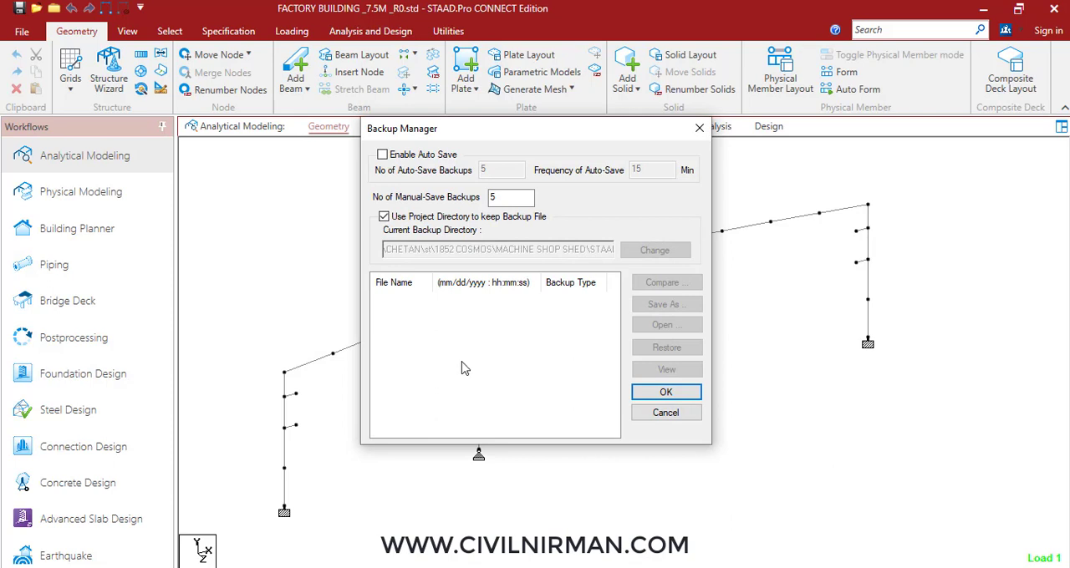
click(381, 153)
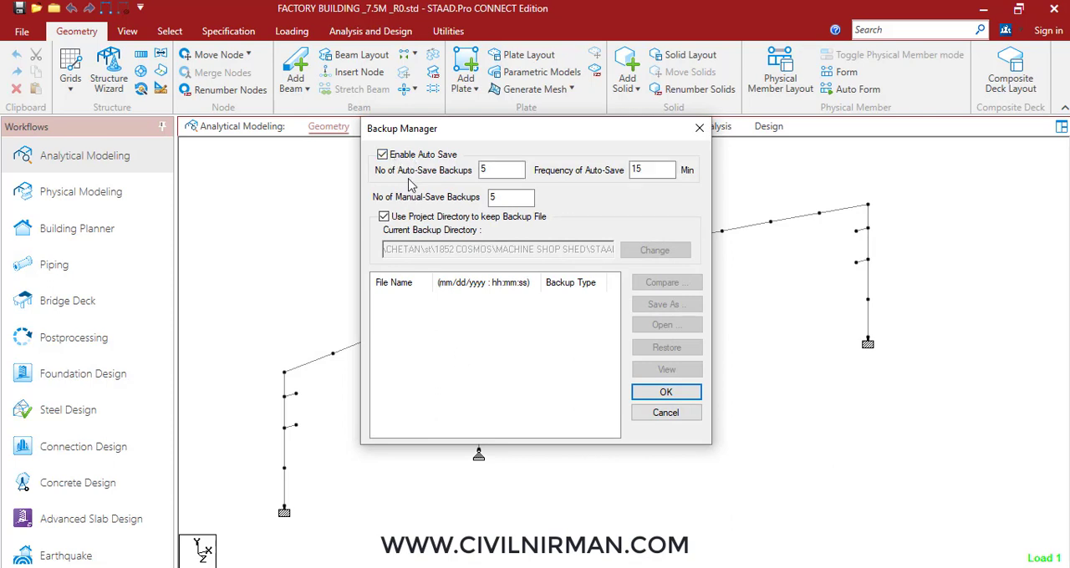
click(502, 170)
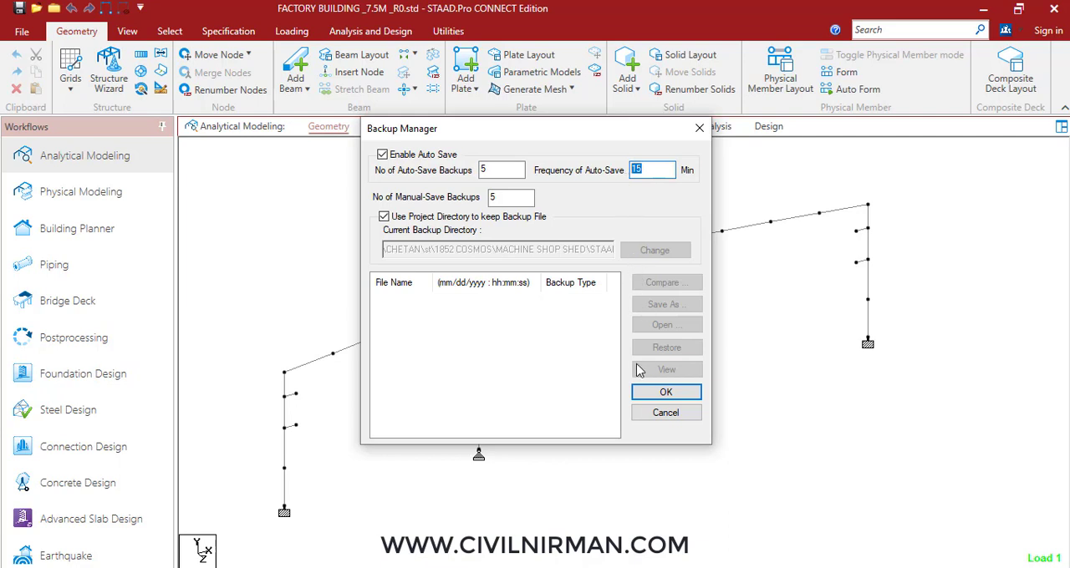
mouse_move(498, 350)
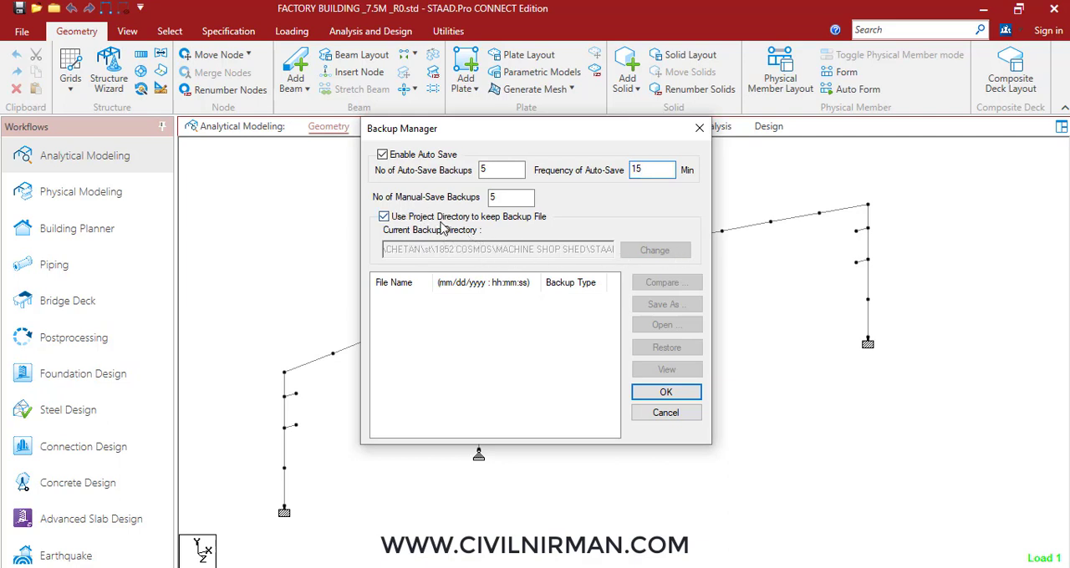
click(383, 218)
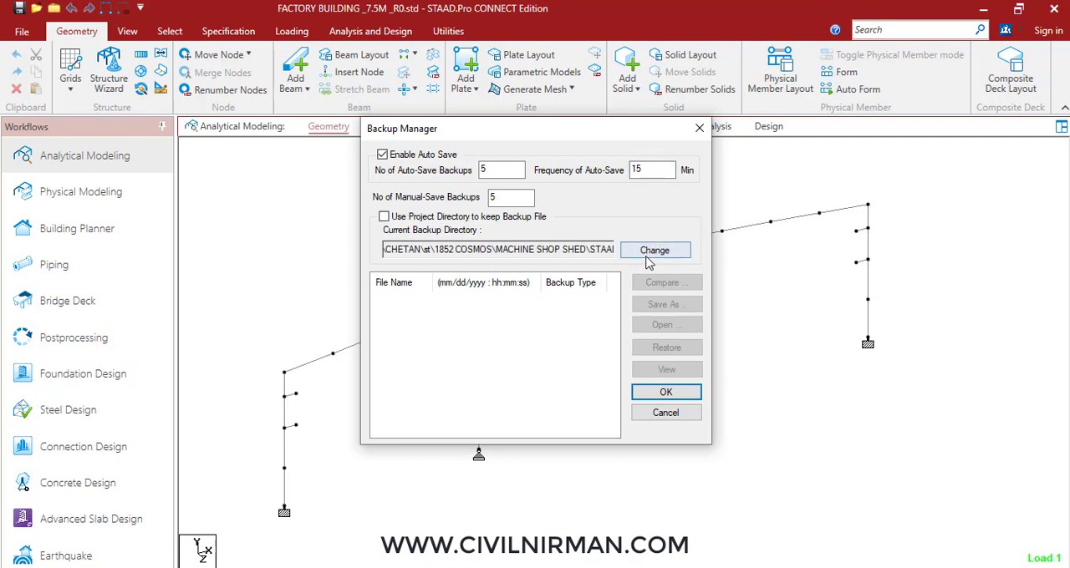
click(384, 217)
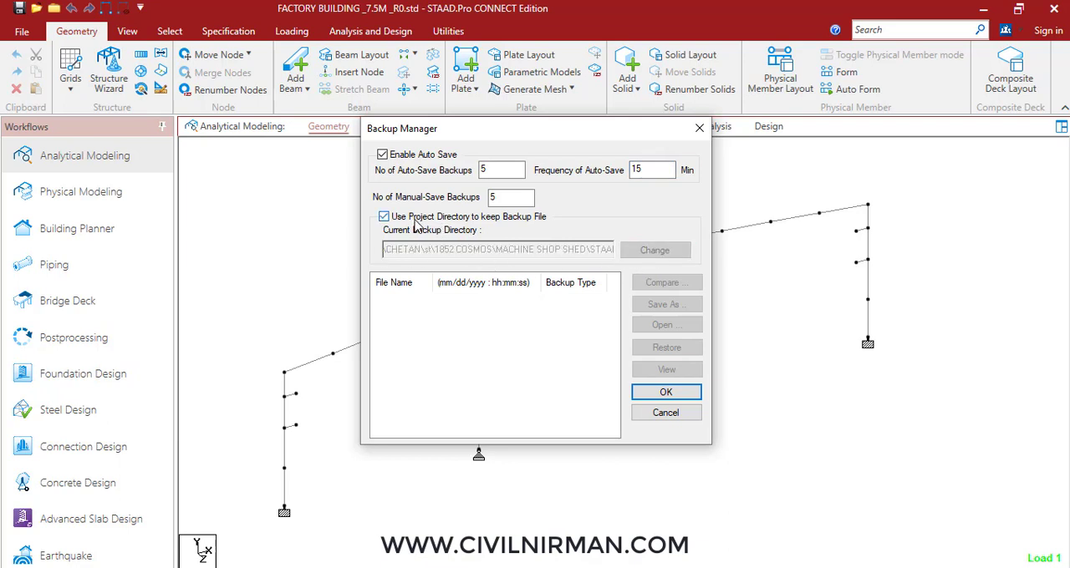
click(652, 170)
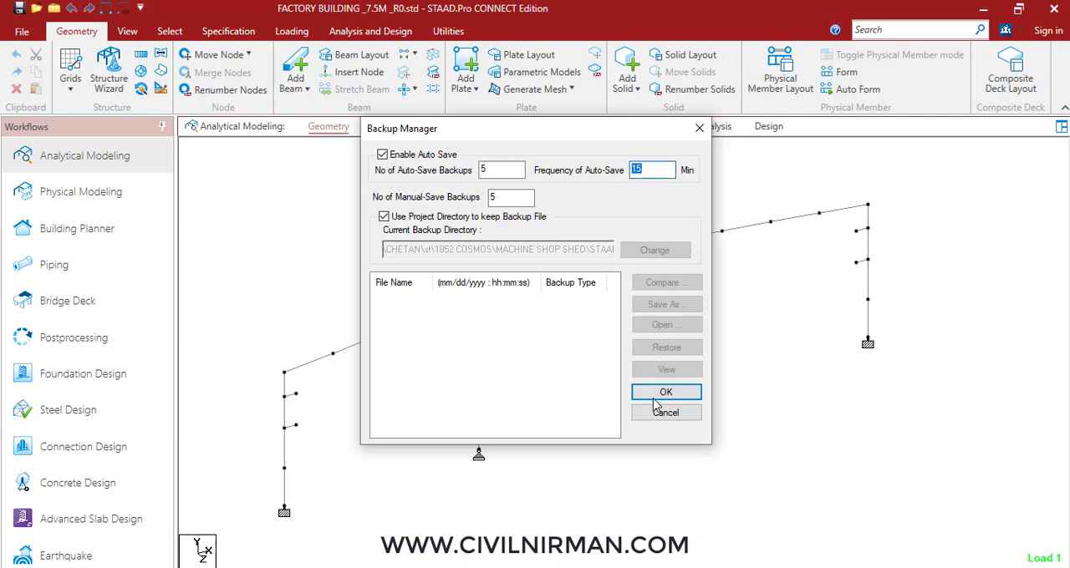
click(666, 391)
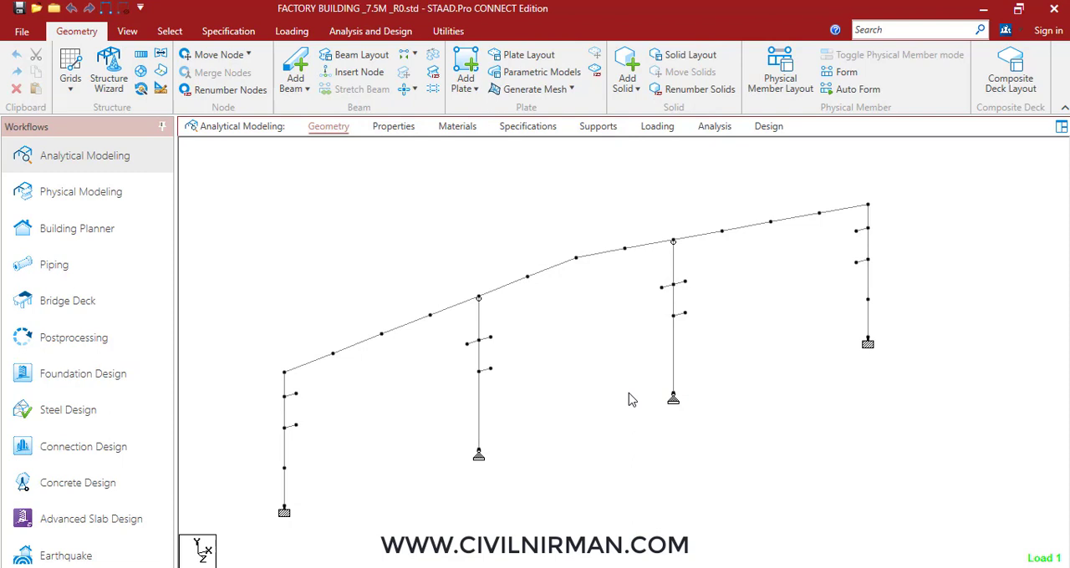
mouse_move(602, 394)
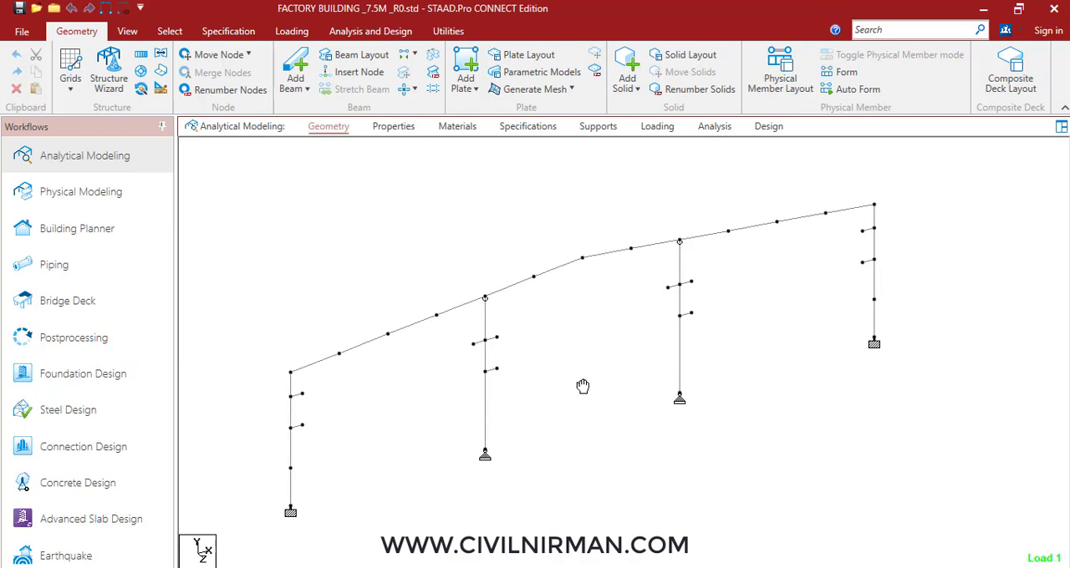
mouse_move(468, 521)
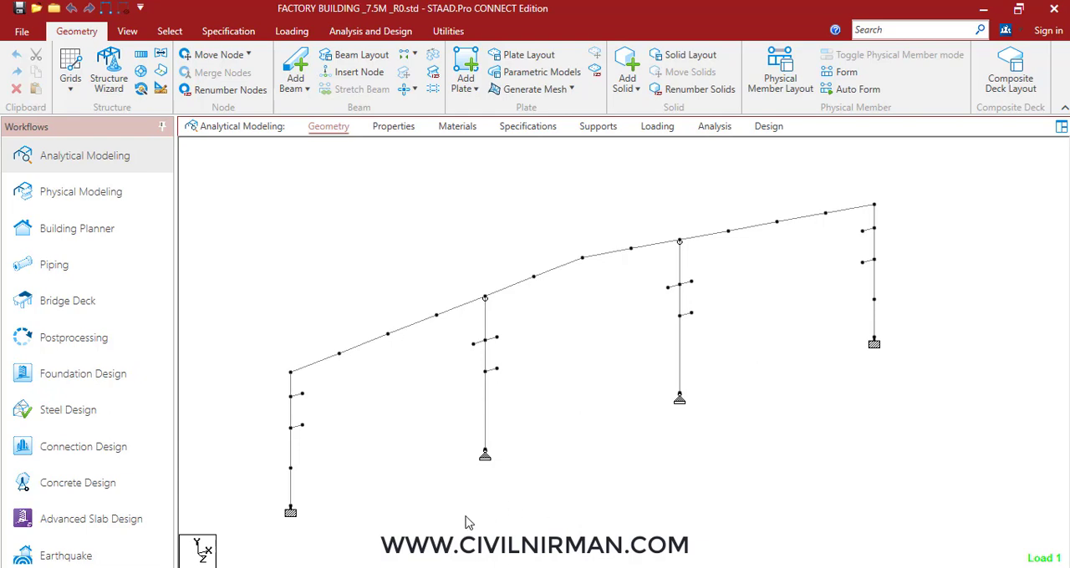
mouse_move(709, 468)
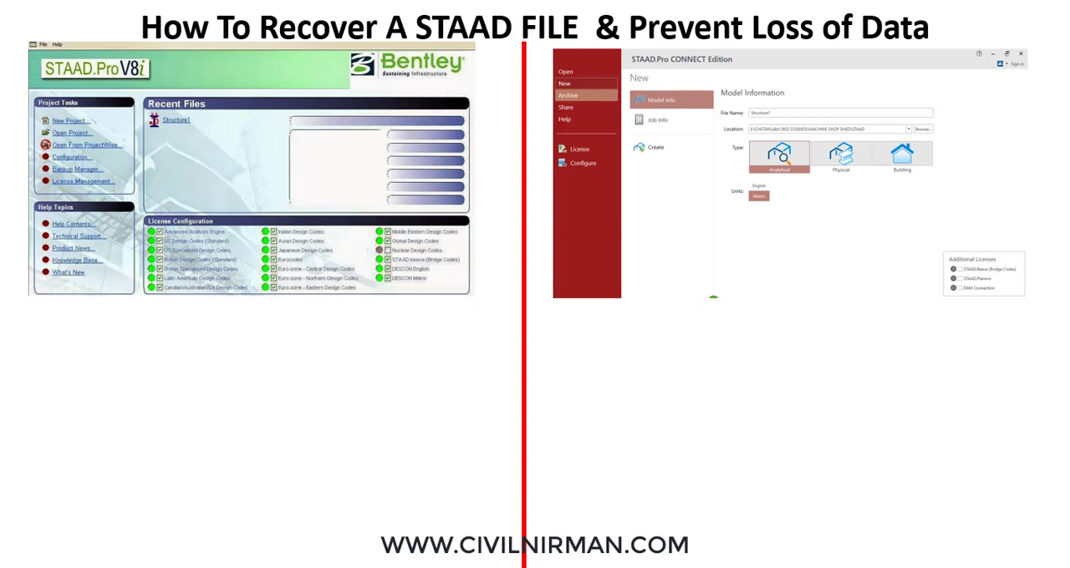
mouse_move(1000, 431)
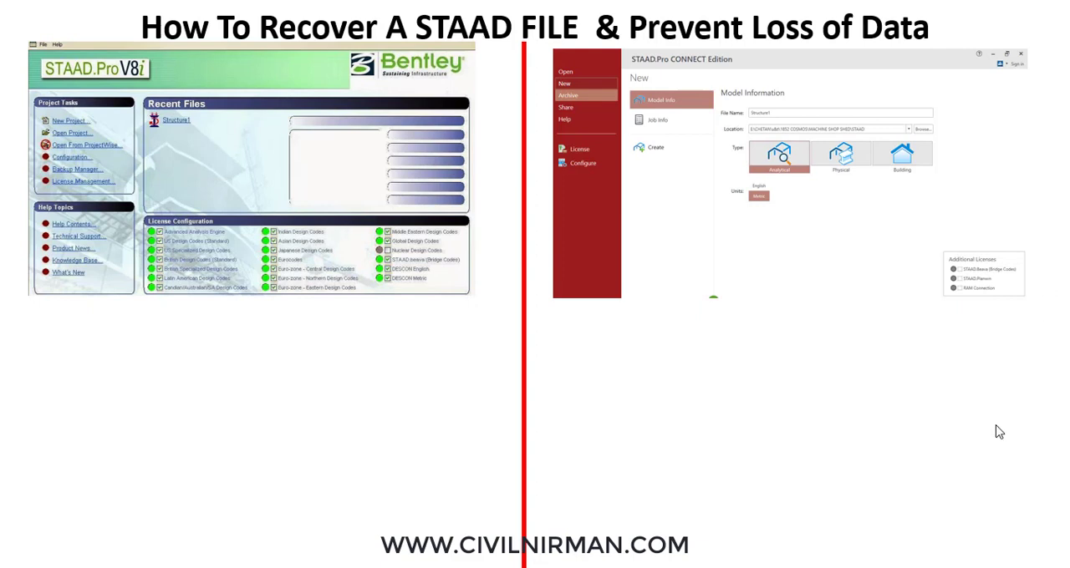
mouse_move(799, 287)
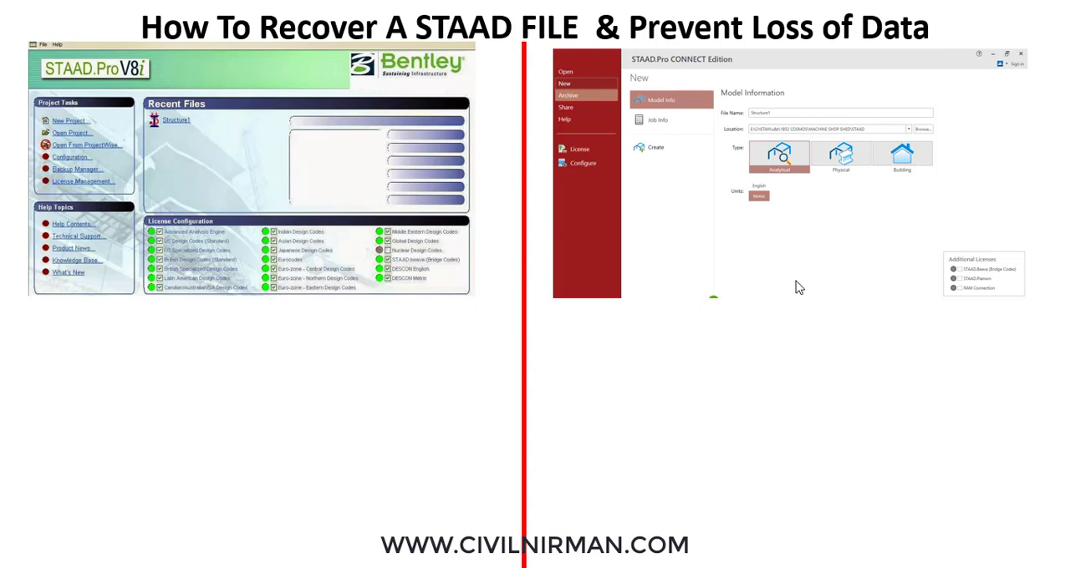
mouse_move(555, 397)
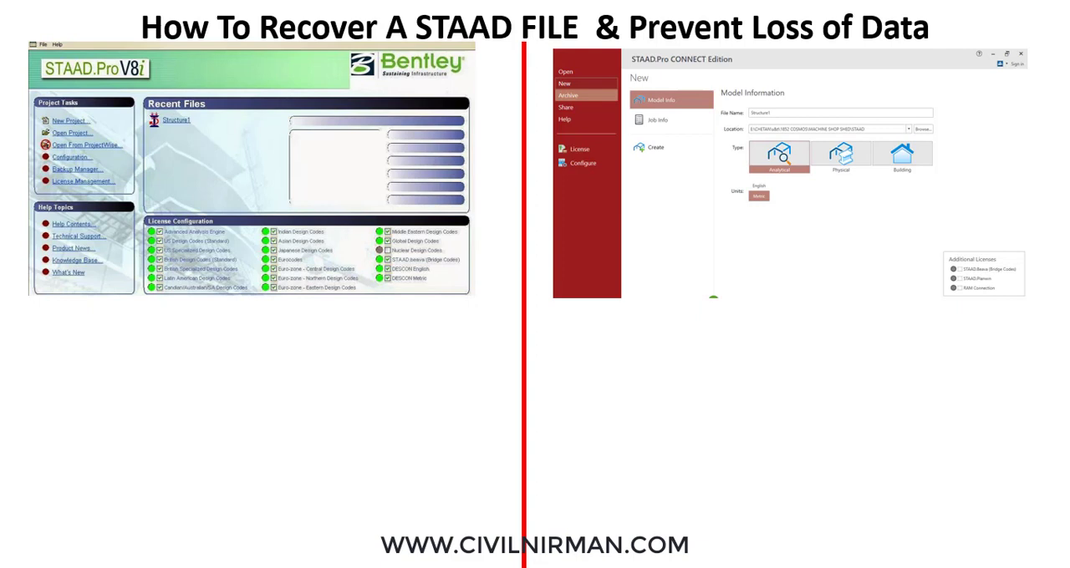
mouse_move(277, 348)
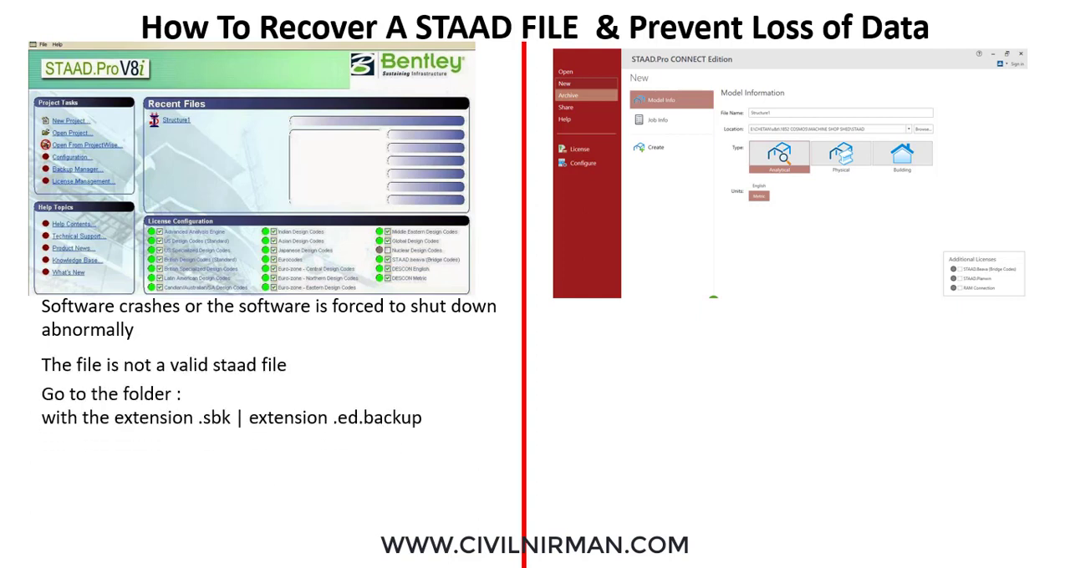
Switch the slideshow pointer to the laser pointer to mark the .sbk and .ed.backup notes.
right_click(8, 242)
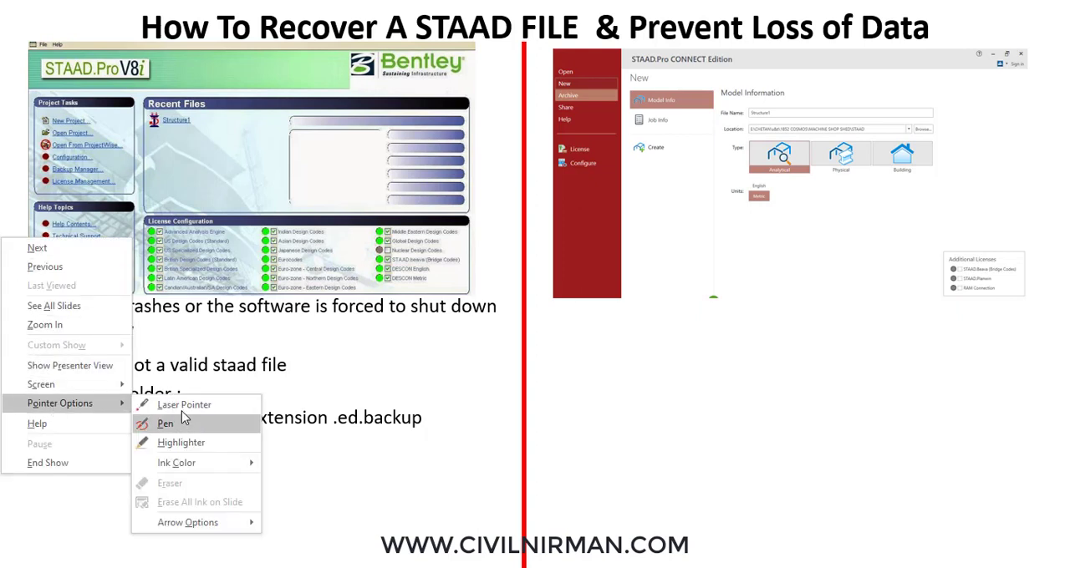
click(165, 424)
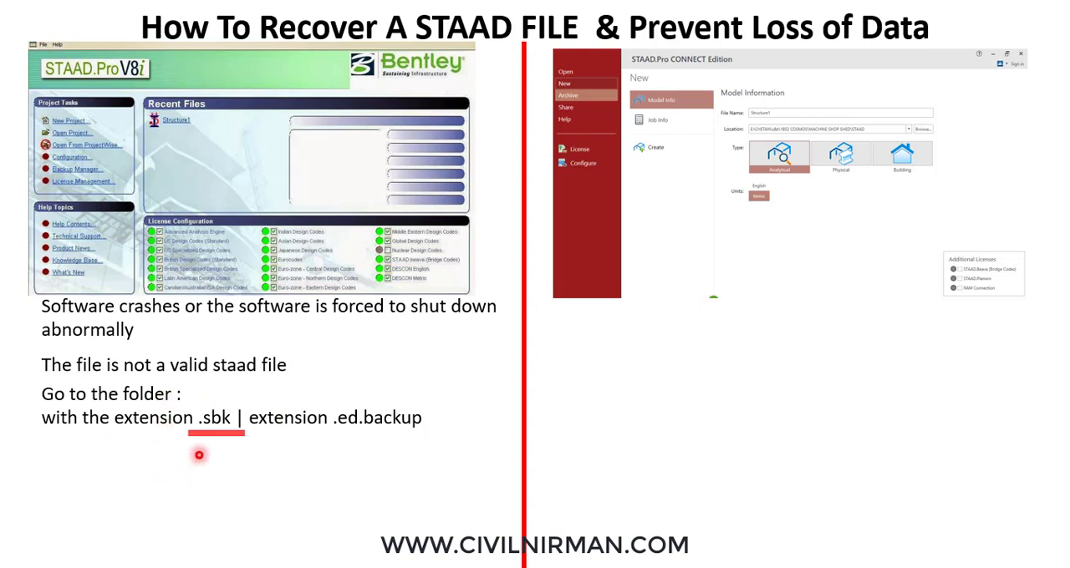
mouse_move(428, 402)
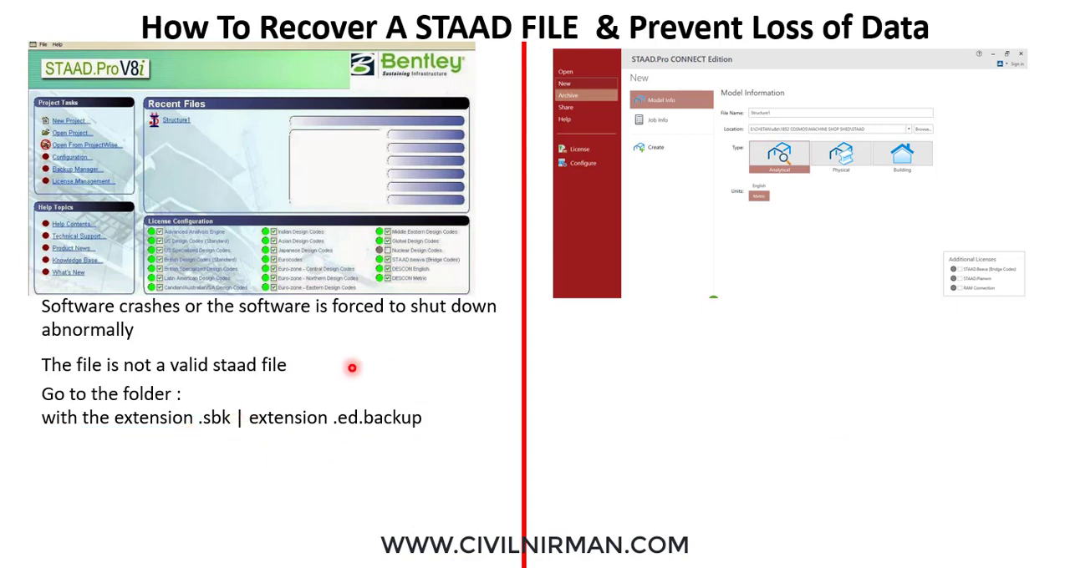
mouse_move(408, 424)
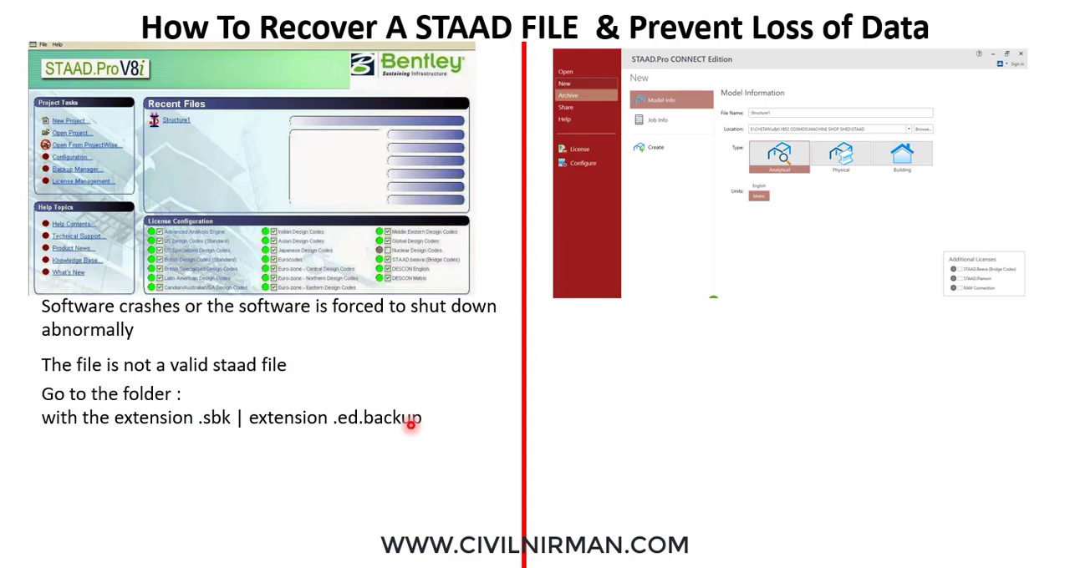
mouse_move(454, 465)
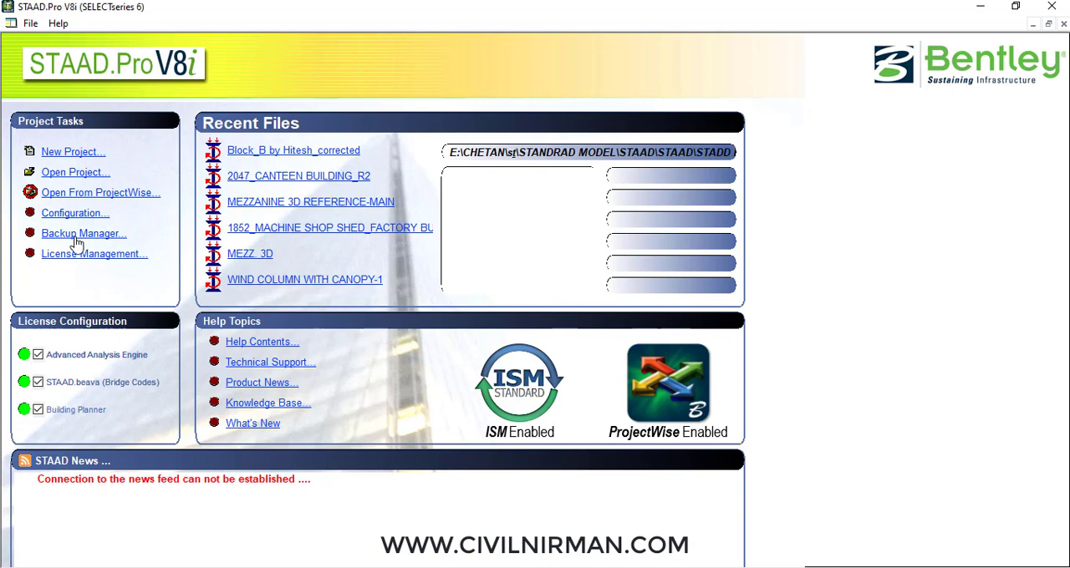
Select the Backup Manager link under Project Tasks on the STAAD.Pro V8i start page.
click(83, 234)
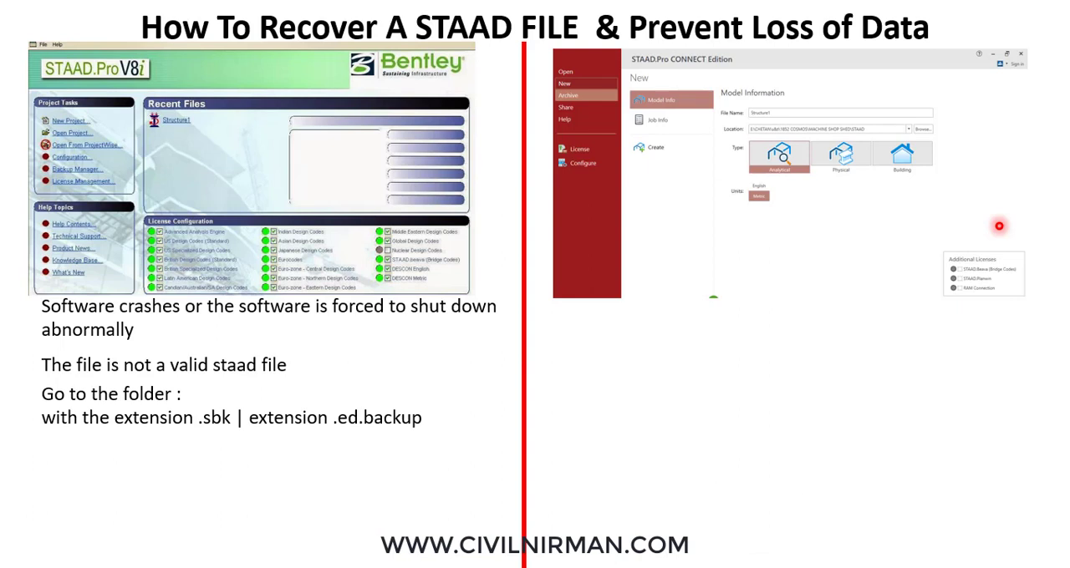
mouse_move(962, 247)
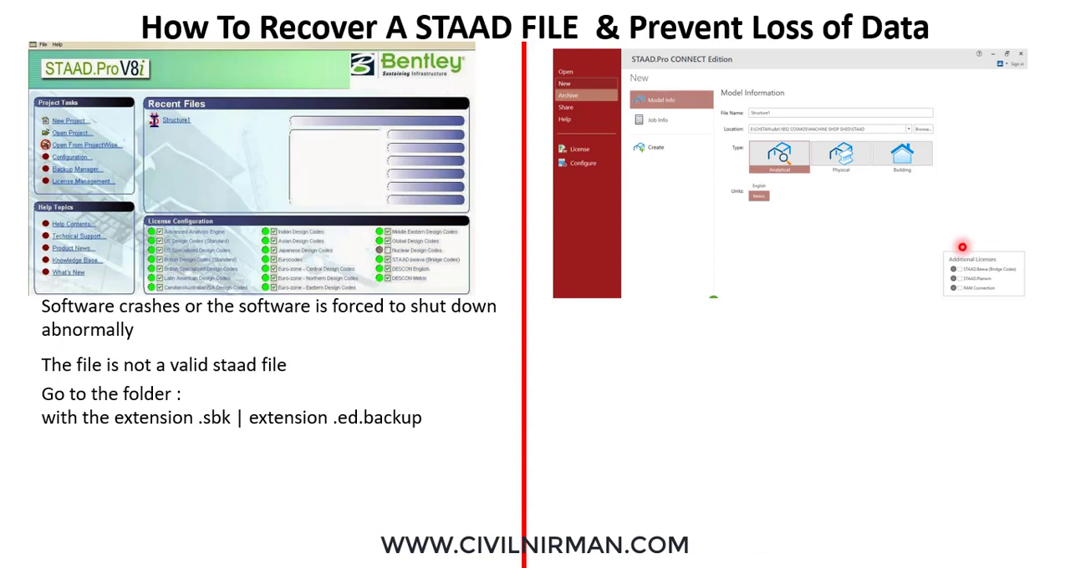
mouse_move(631, 392)
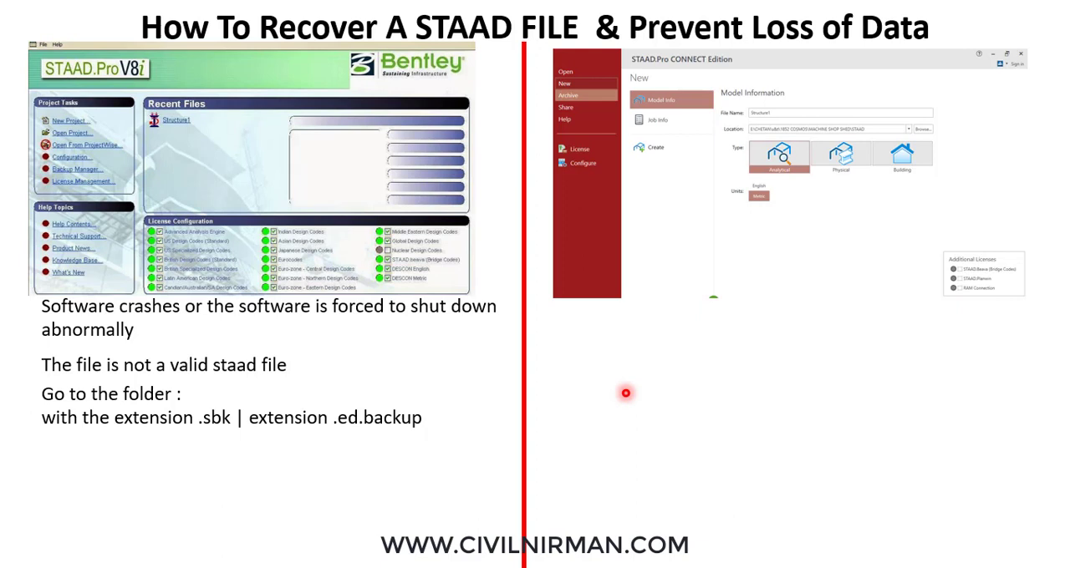
mouse_move(121, 441)
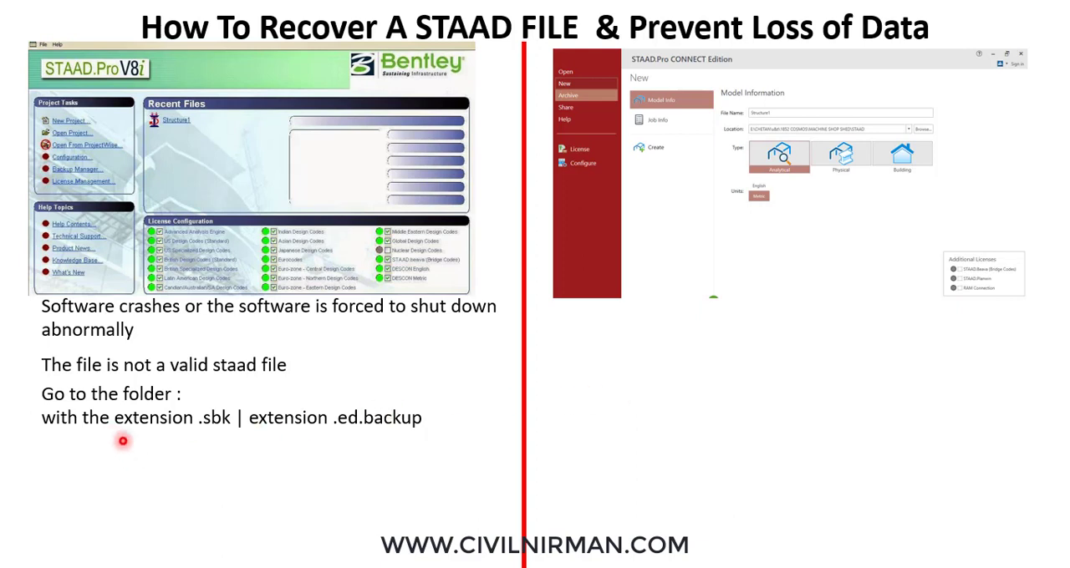
mouse_move(360, 438)
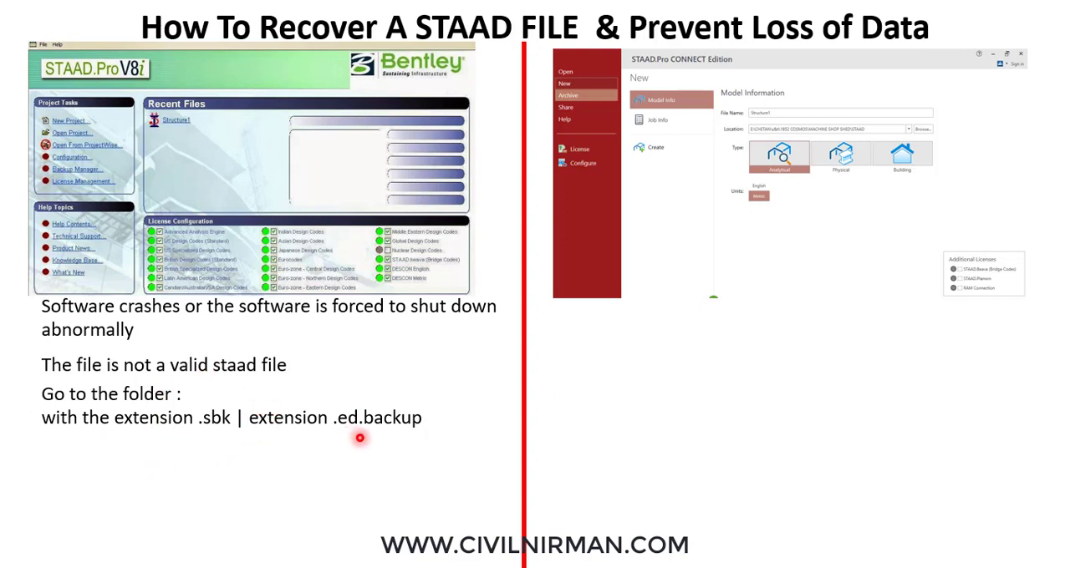
mouse_move(378, 445)
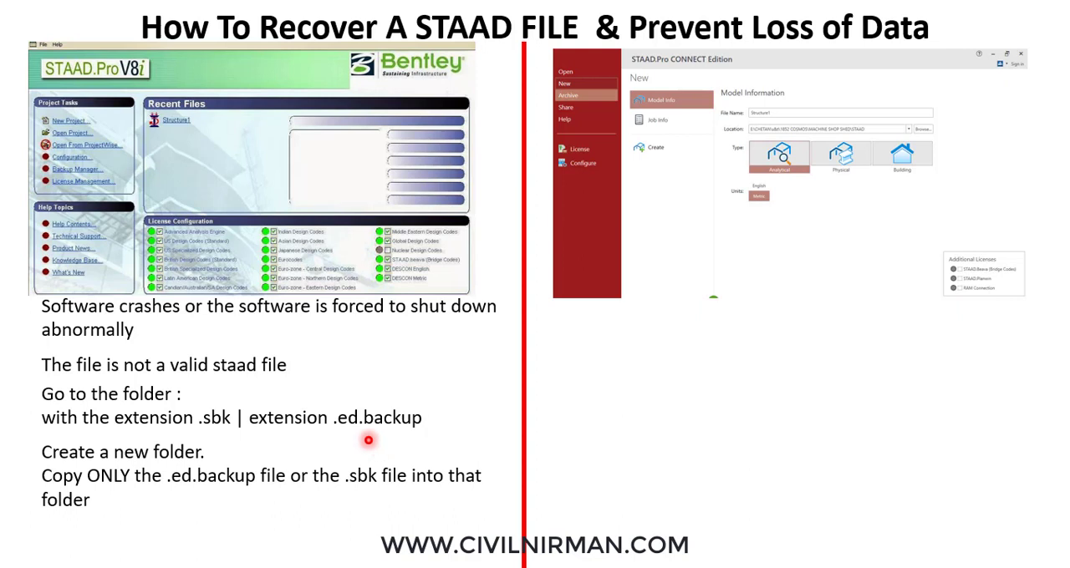
mouse_move(391, 431)
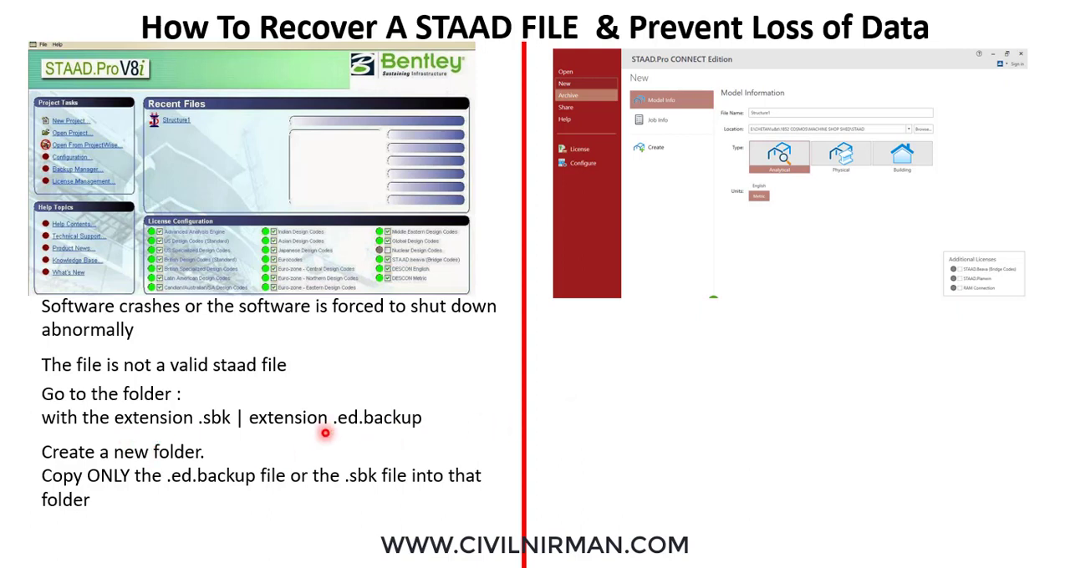
mouse_move(398, 434)
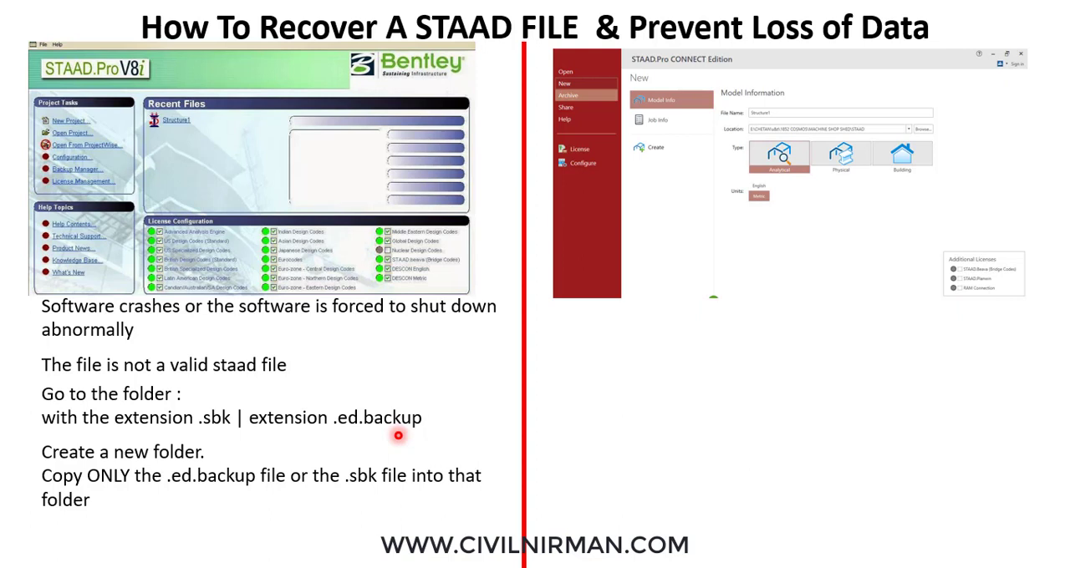
mouse_move(378, 337)
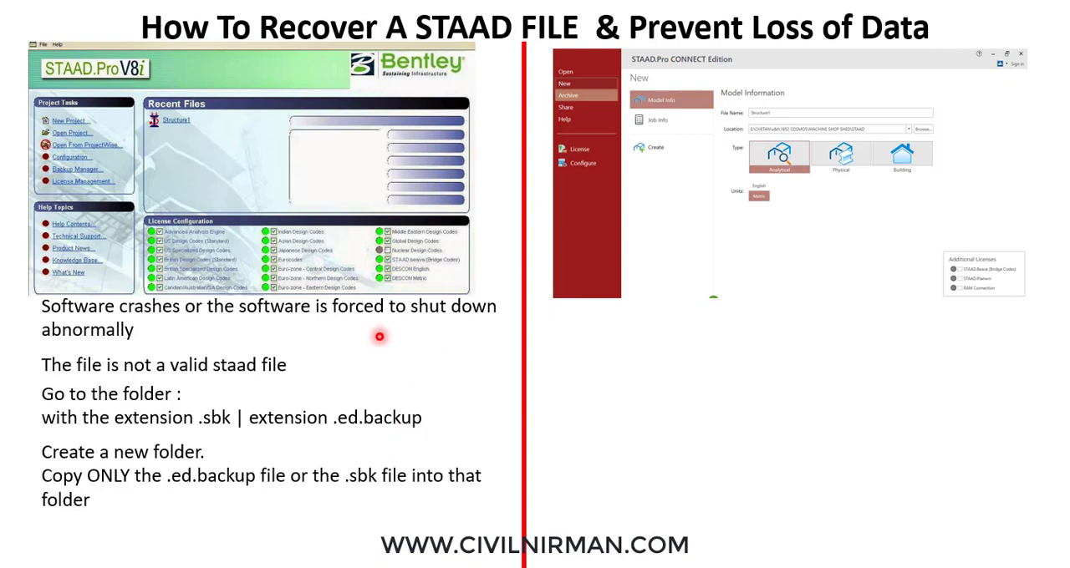
mouse_move(388, 435)
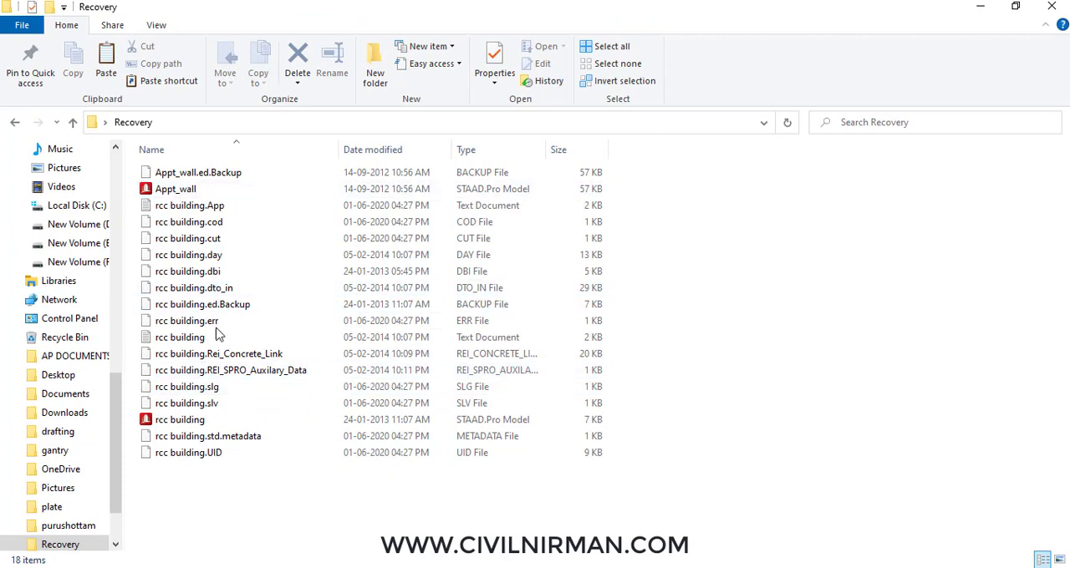
Create a folder named backup in the Recovery folder and select Appt_wall.ed.Backup to copy.
click(176, 187)
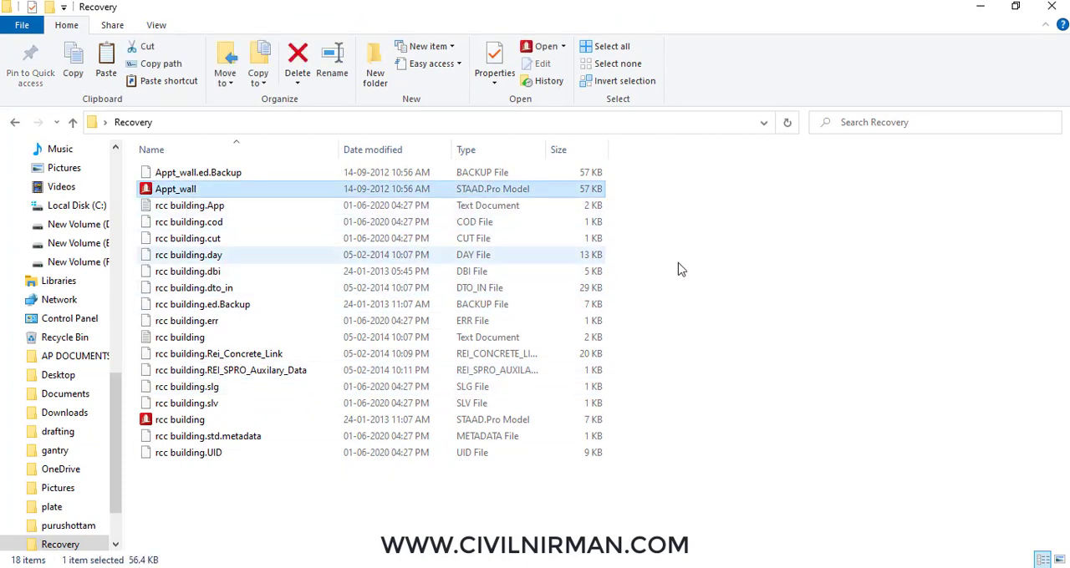
click(197, 172)
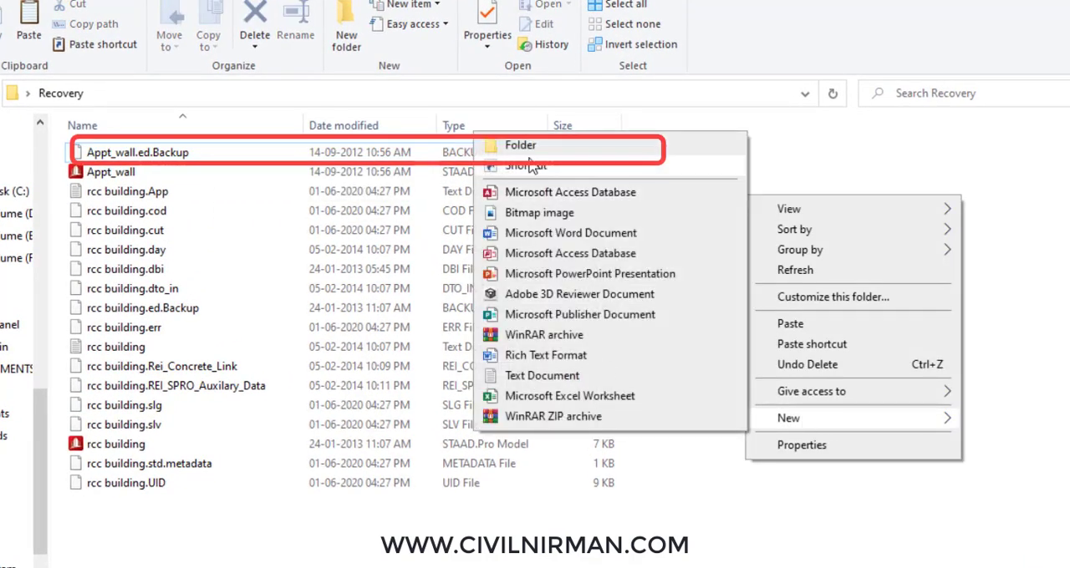
click(522, 144)
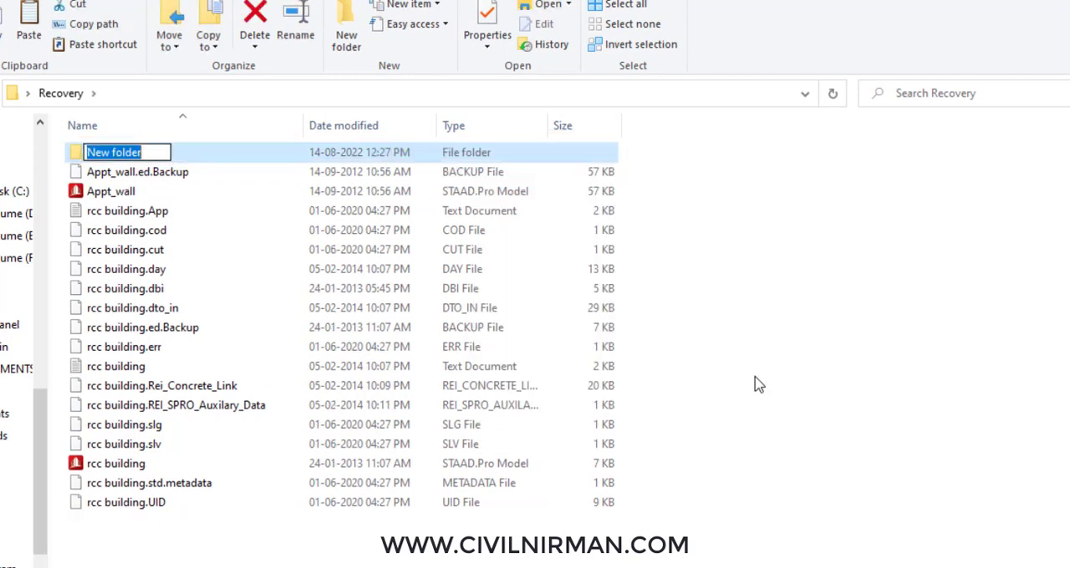
text(backup)
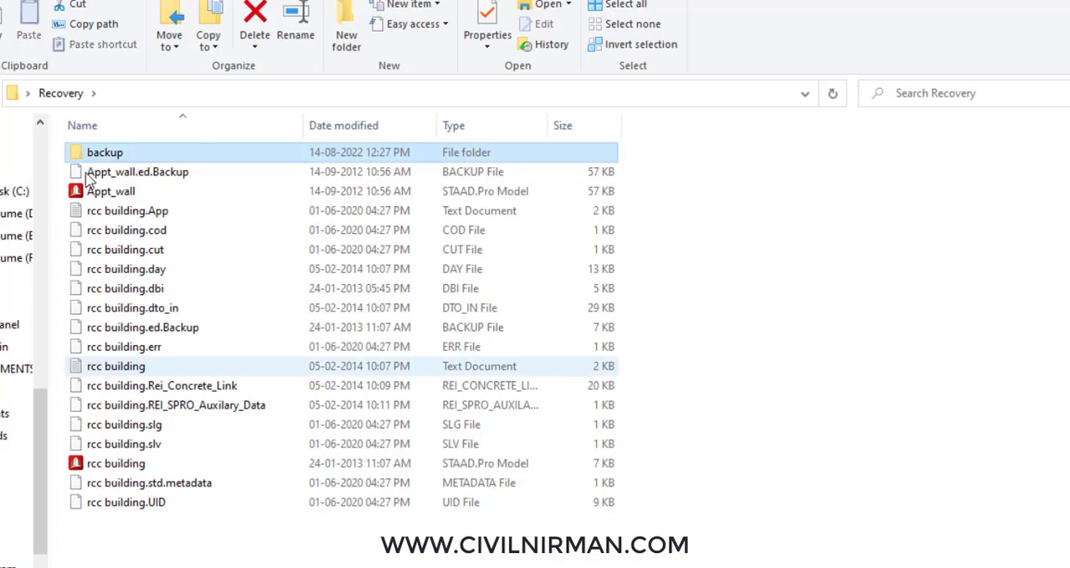
click(137, 170)
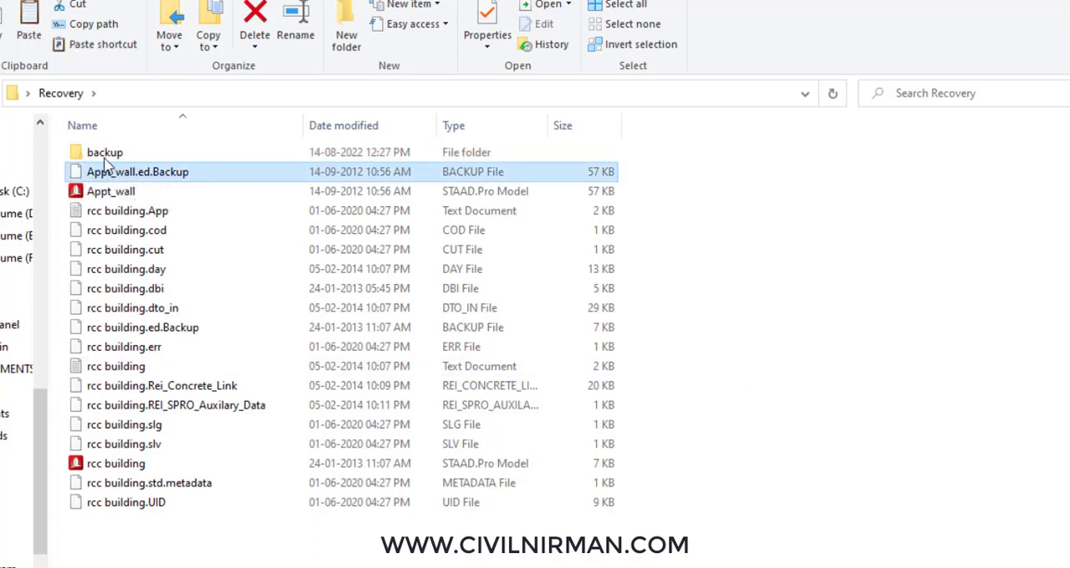
Inside the backup folder, rename the pasted copy to Appt_wall.ed.std and accept the extension change.
double_click(104, 152)
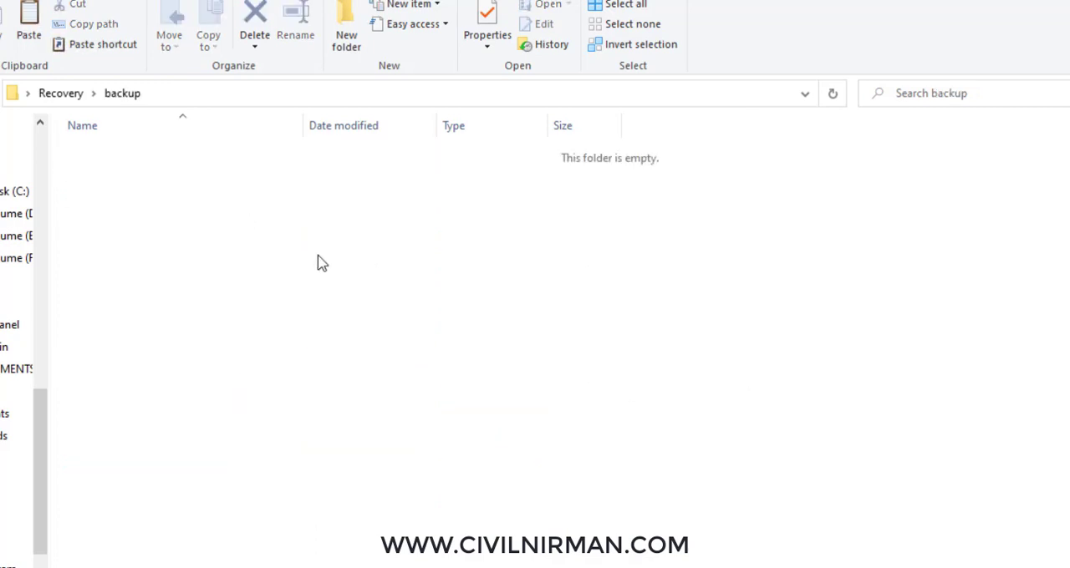
right_click(197, 172)
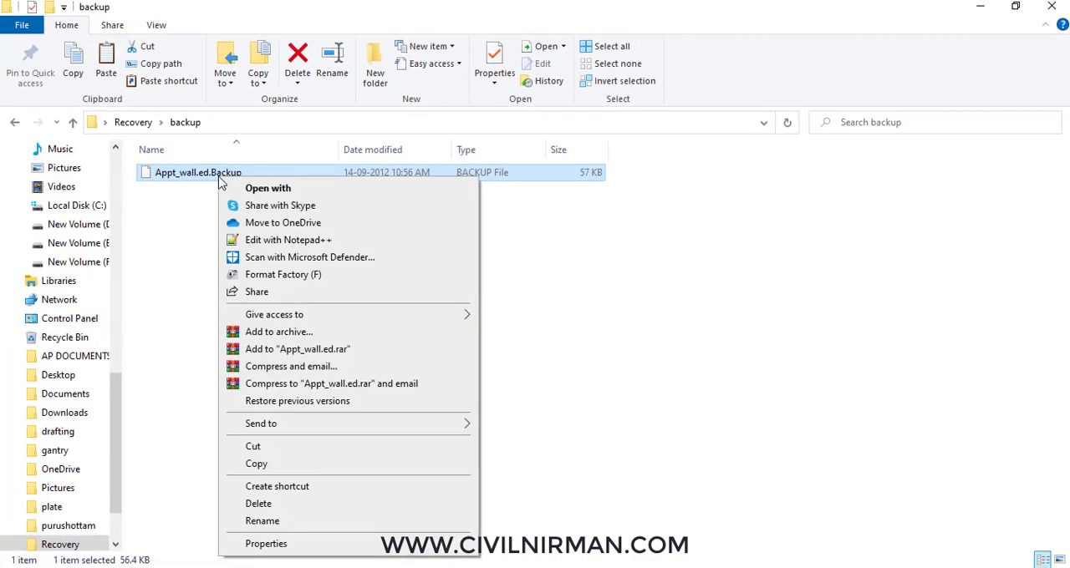
click(262, 521)
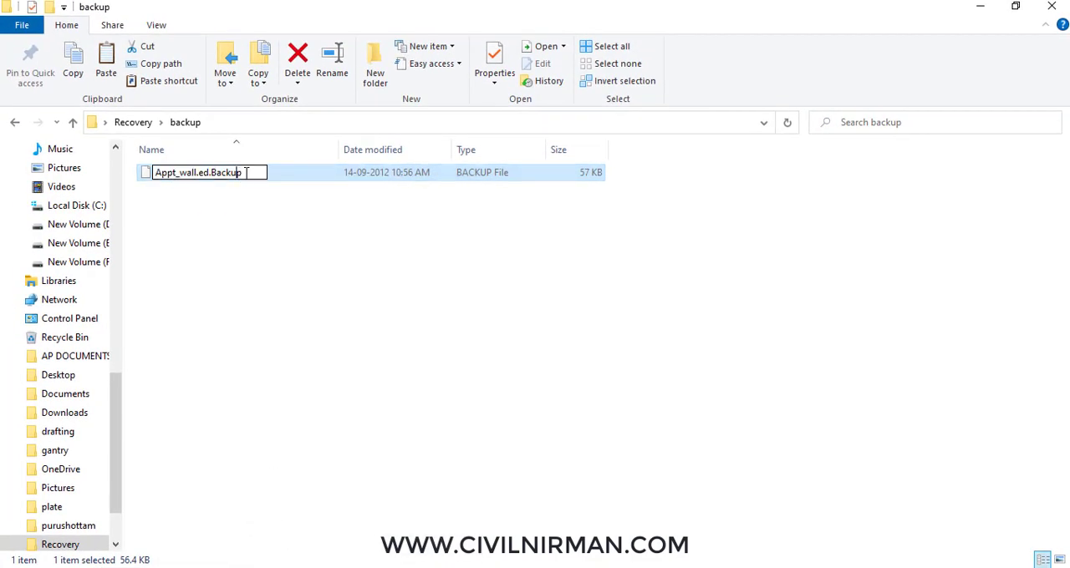
key(Backspace)
text(std)
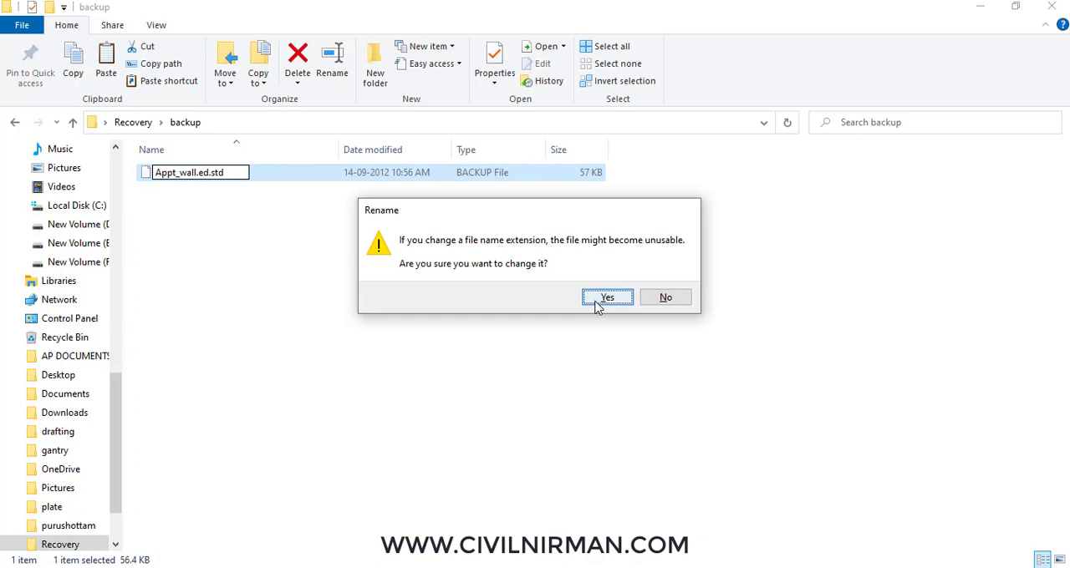
click(607, 298)
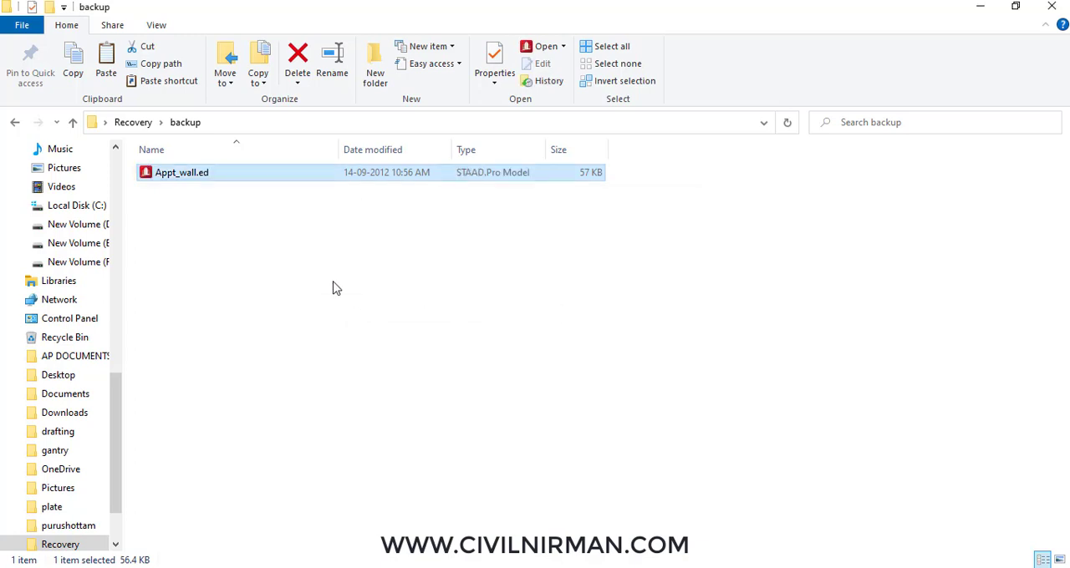
mouse_move(259, 264)
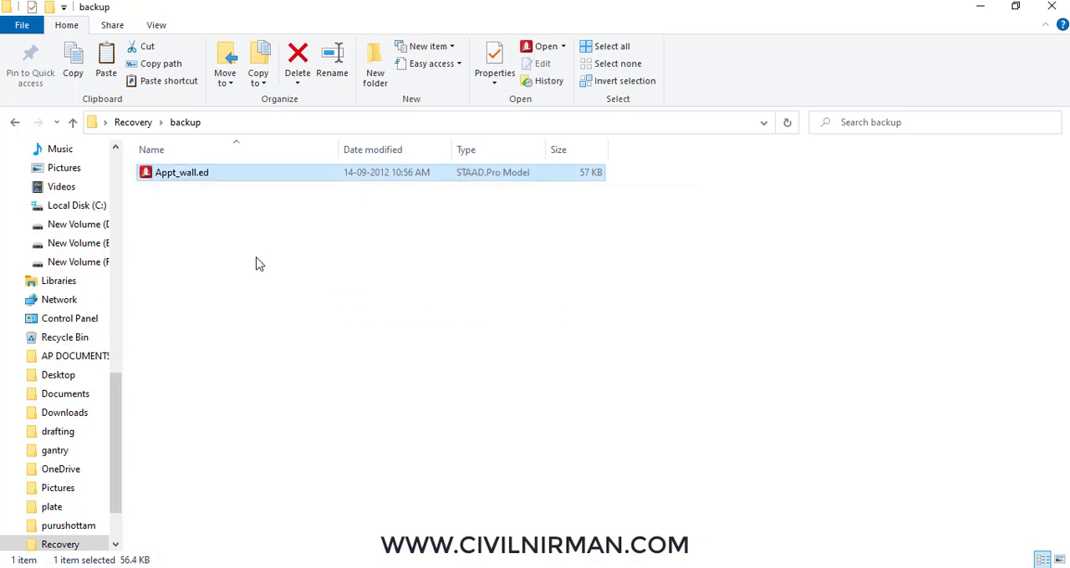
mouse_move(209, 172)
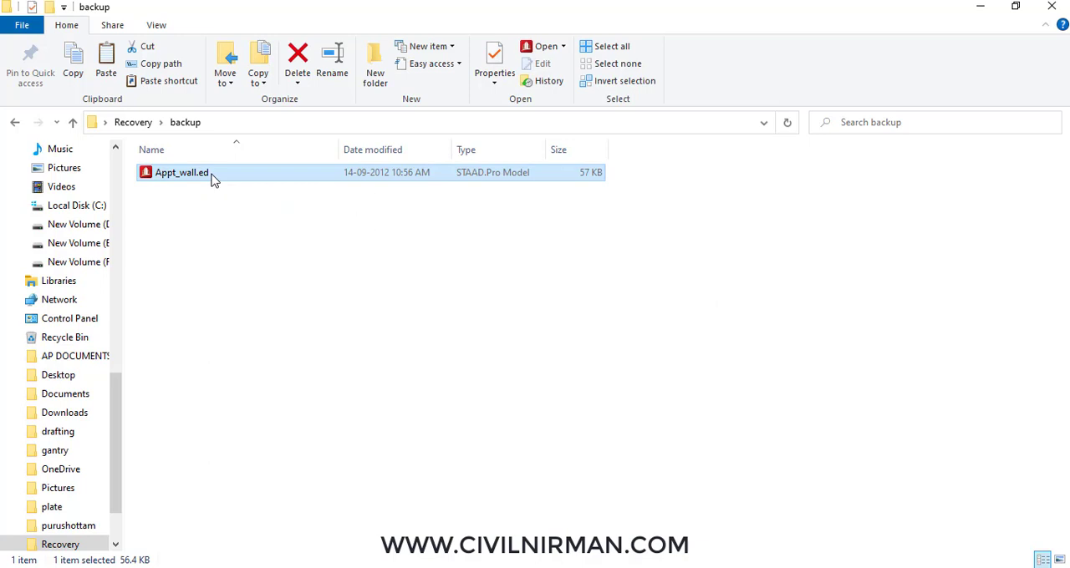
Open the recovered Appt_wall.ed model in STAAD.Pro and dismiss the error message.
right_click(181, 173)
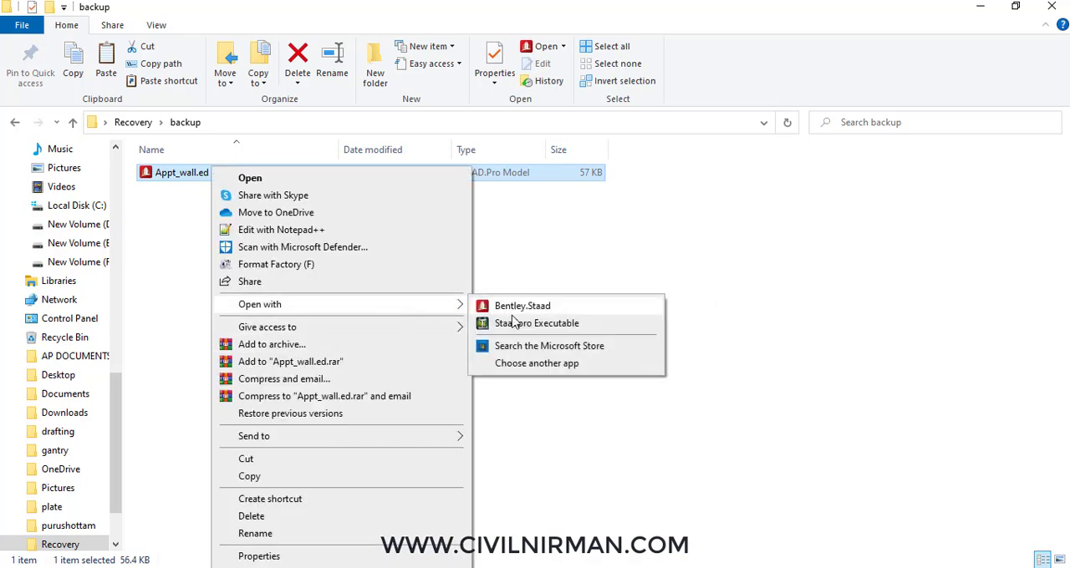
click(521, 304)
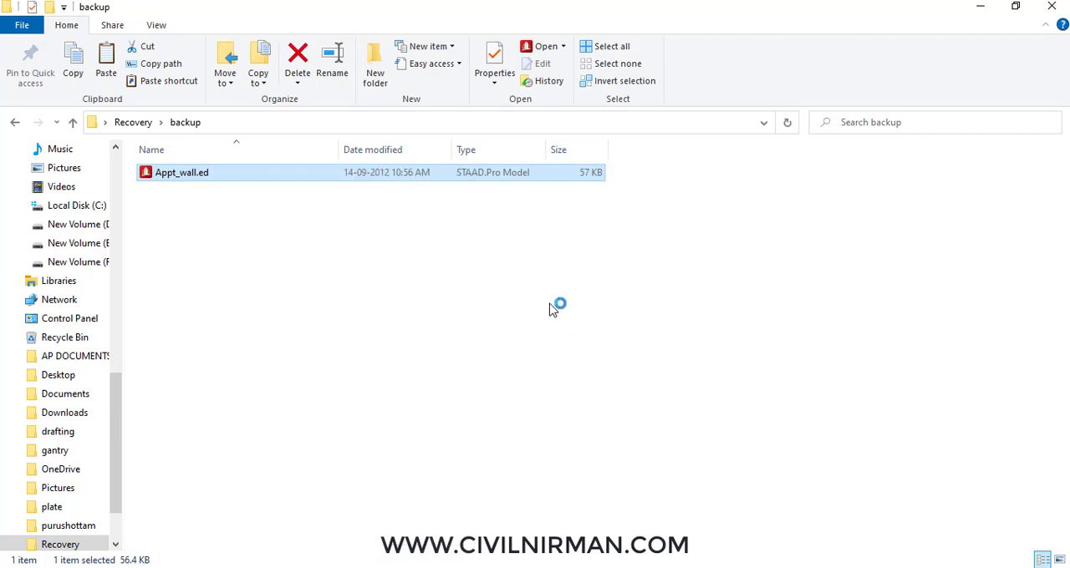
double_click(180, 173)
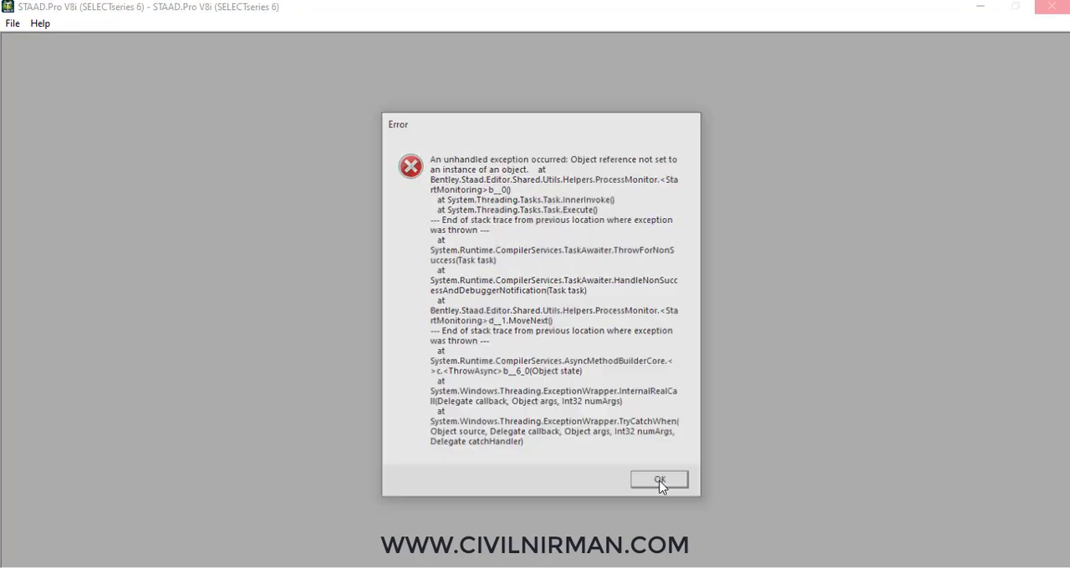
click(658, 480)
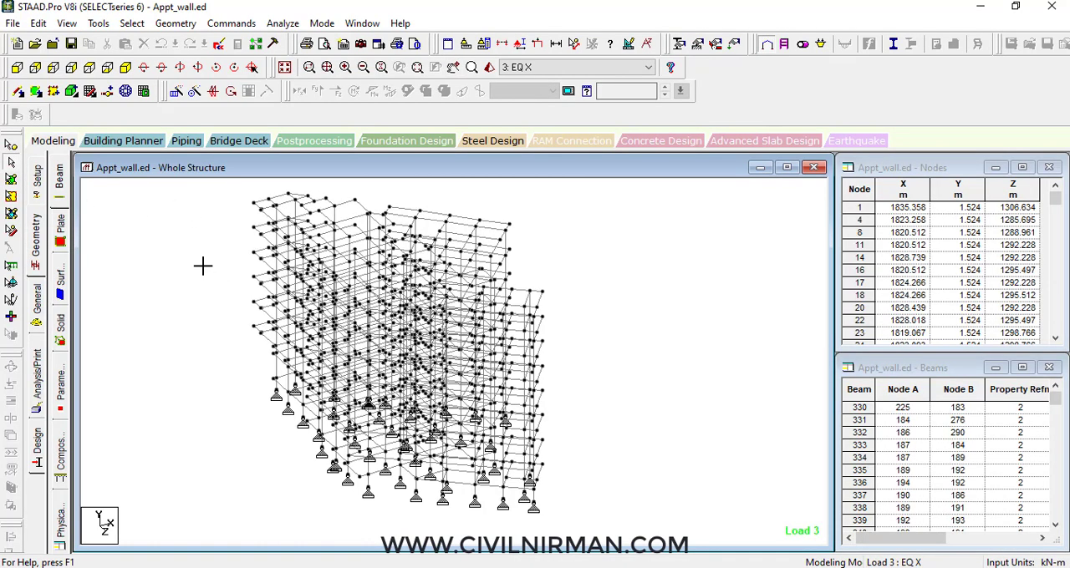
mouse_move(621, 334)
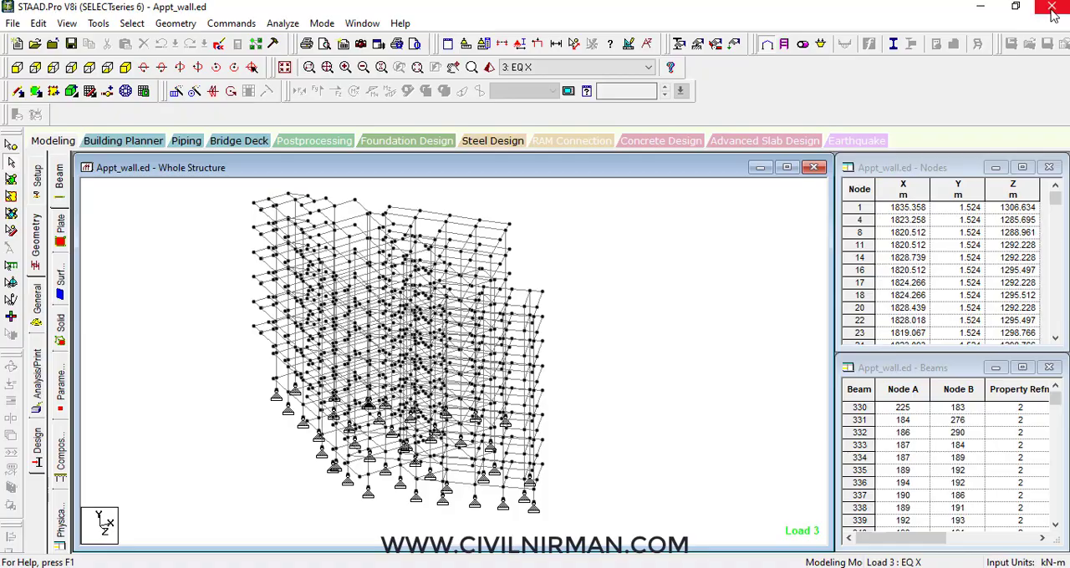
click(1053, 6)
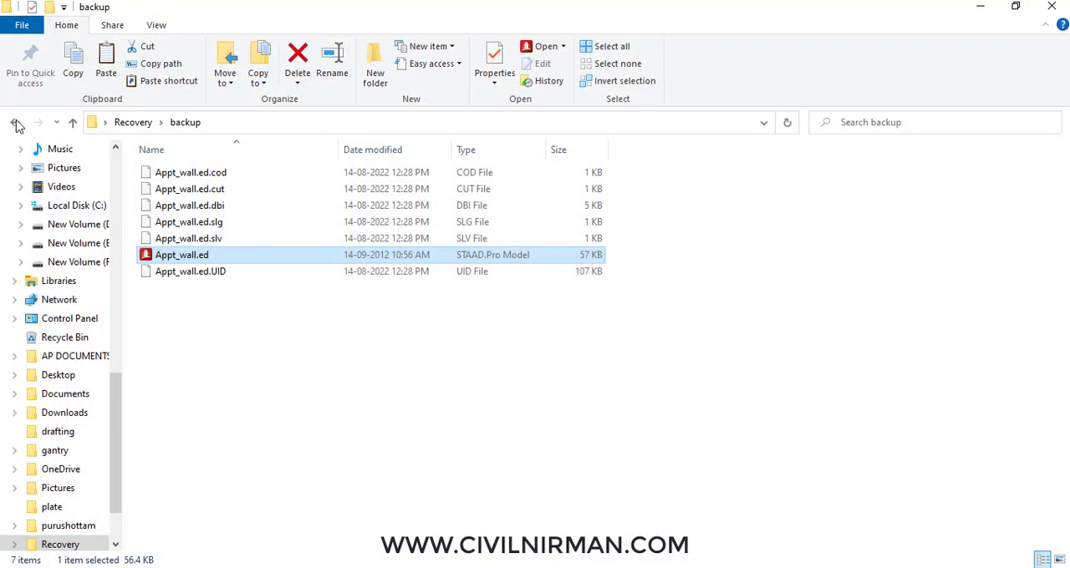
click(15, 122)
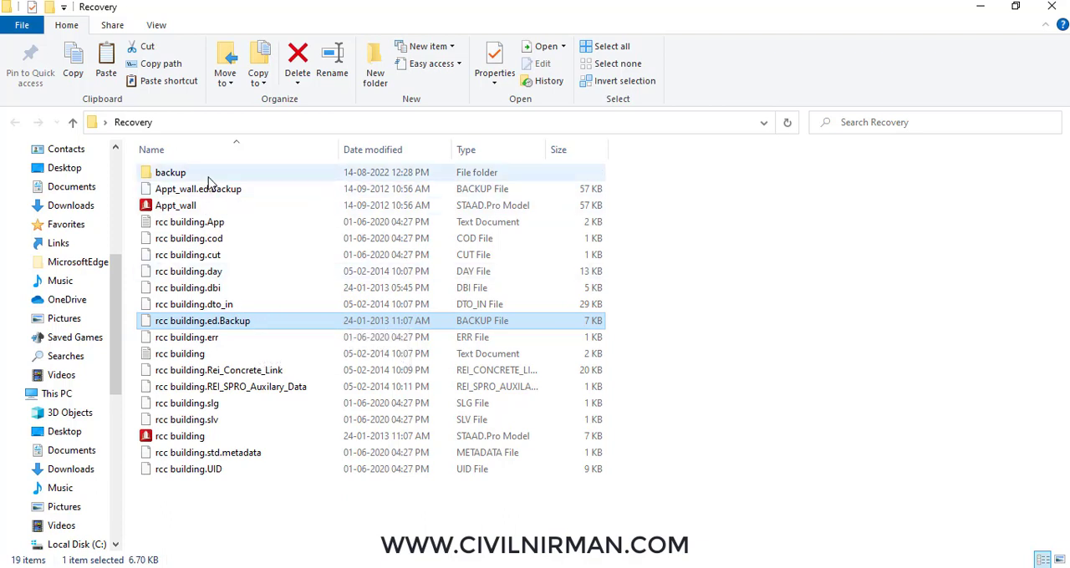
double_click(171, 172)
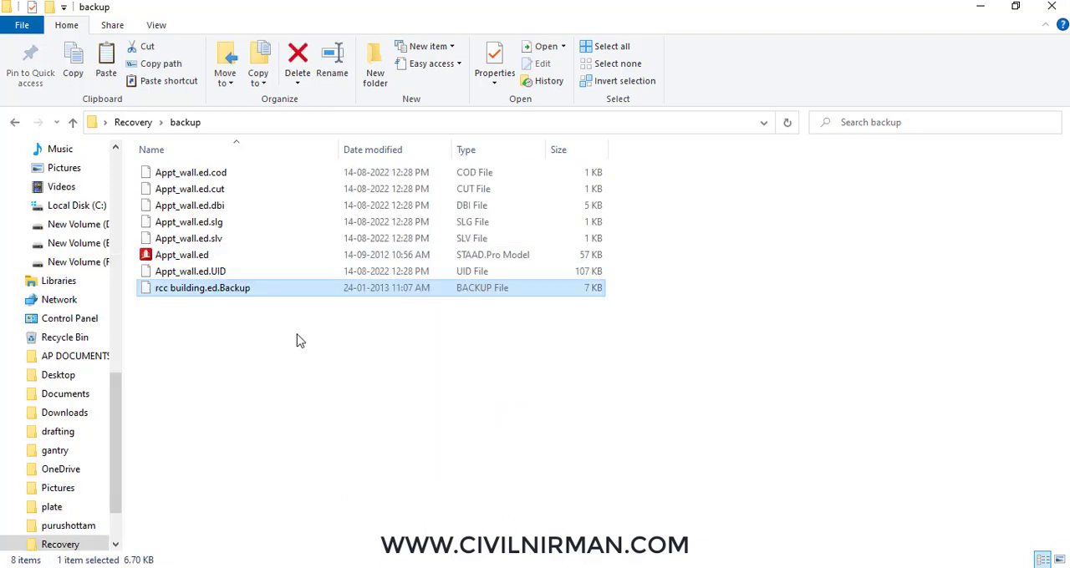
mouse_move(222, 321)
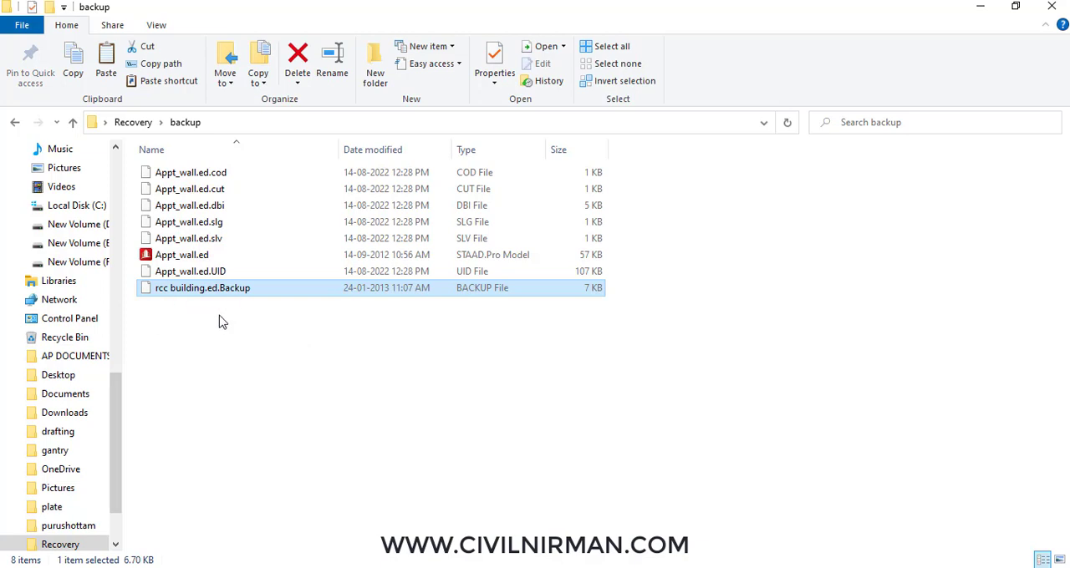
mouse_move(232, 325)
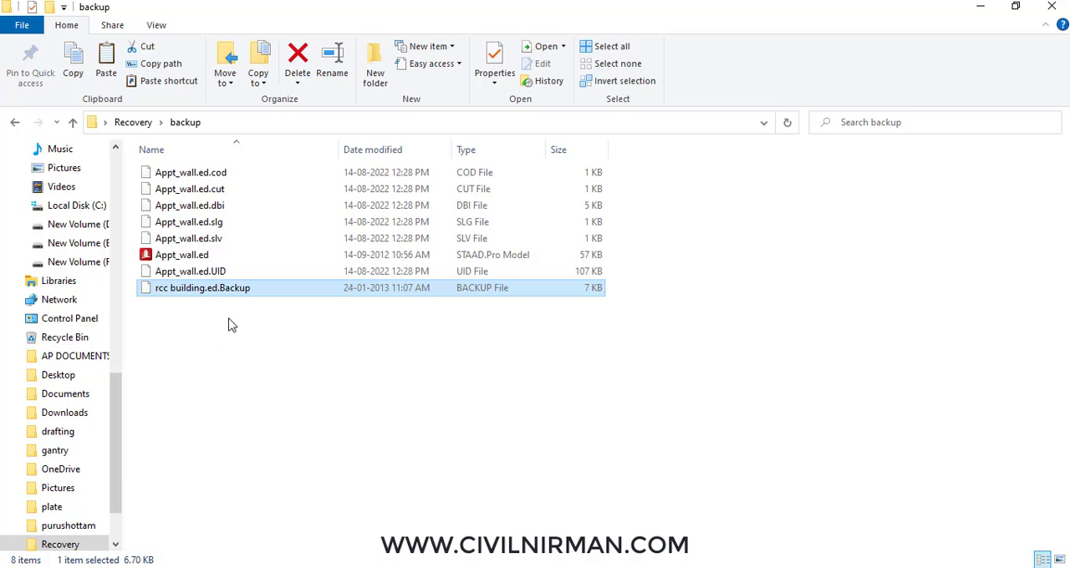
mouse_move(217, 299)
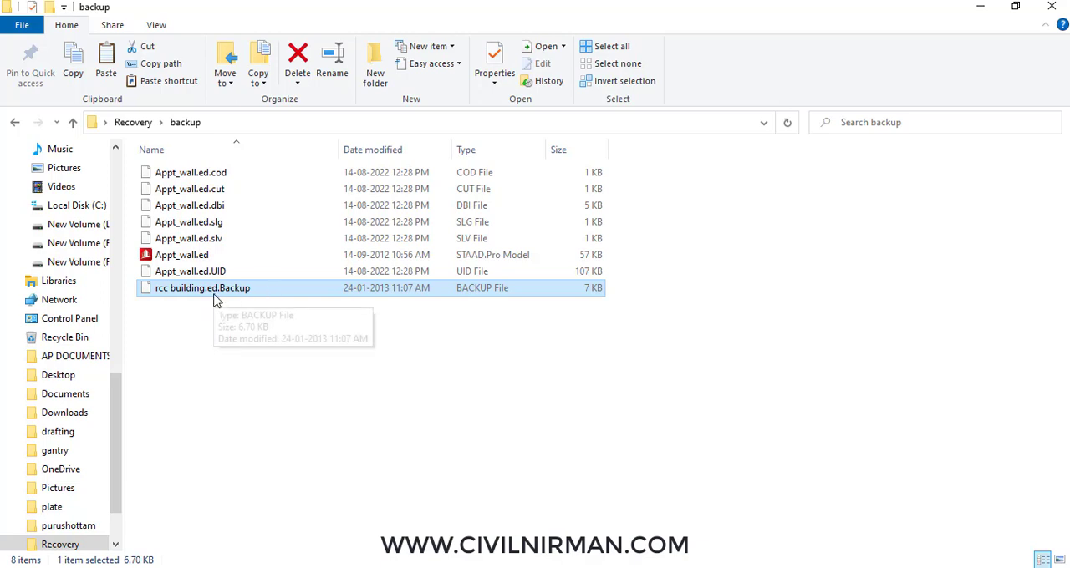
mouse_move(224, 288)
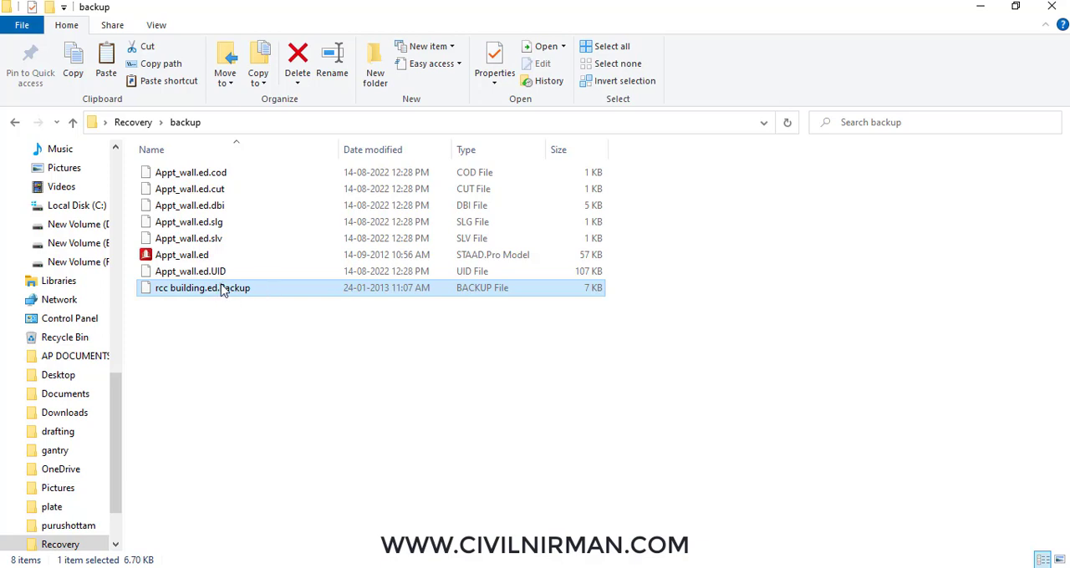
right_click(202, 287)
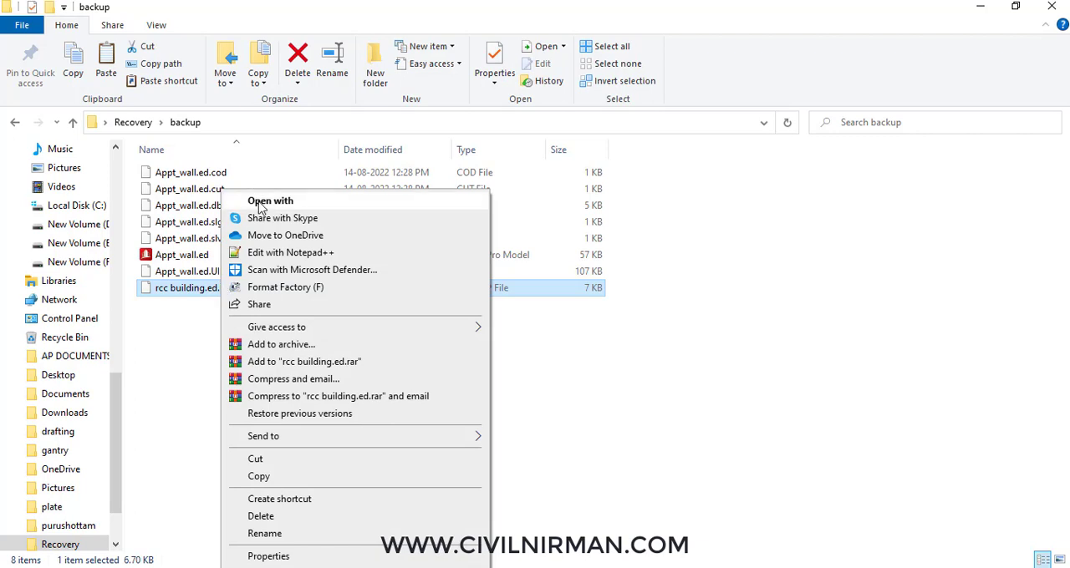
mouse_move(197, 294)
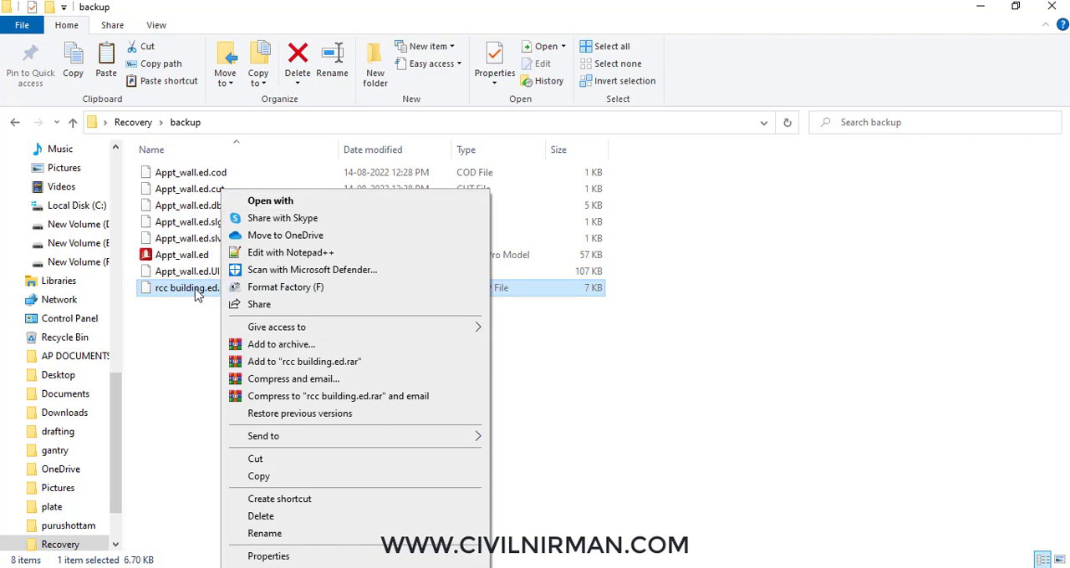
click(685, 341)
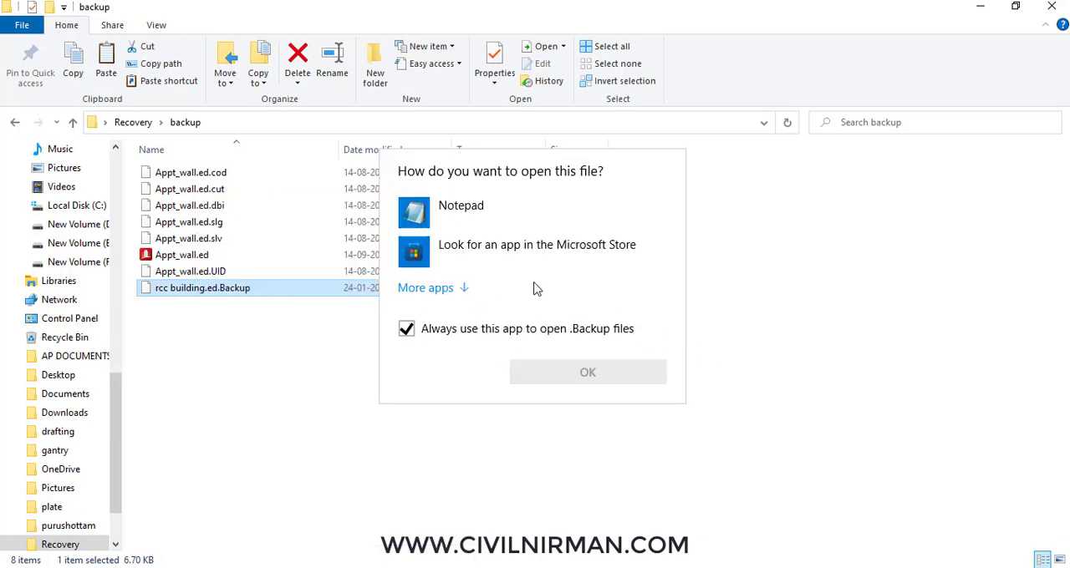
click(407, 328)
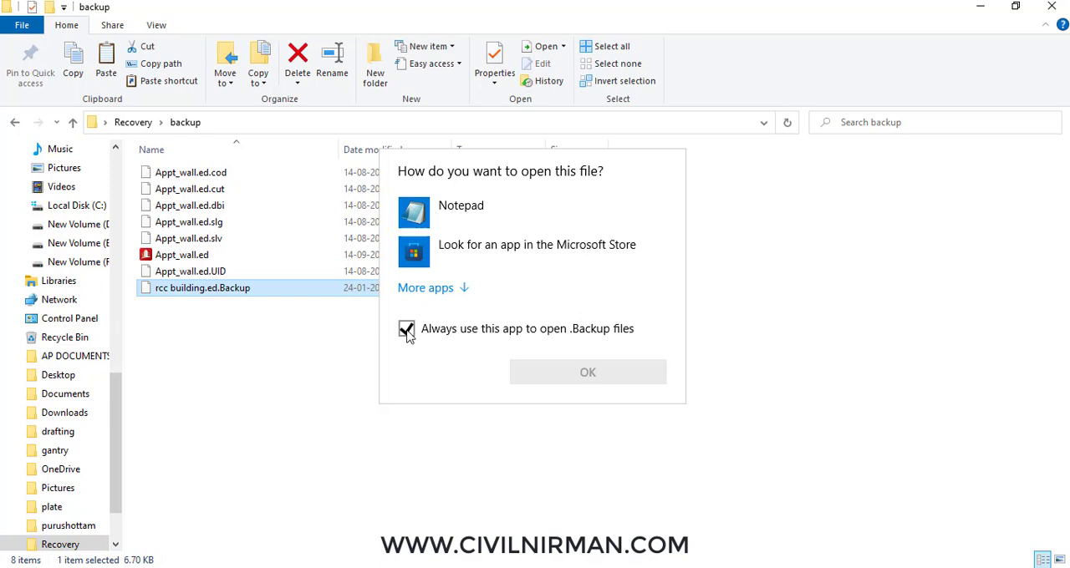
click(406, 327)
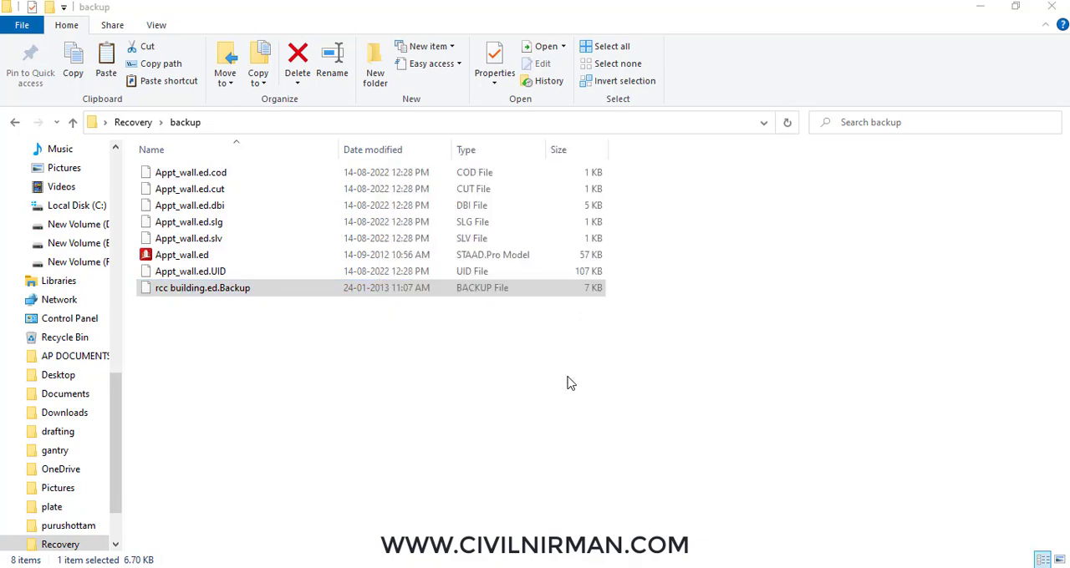
double_click(203, 288)
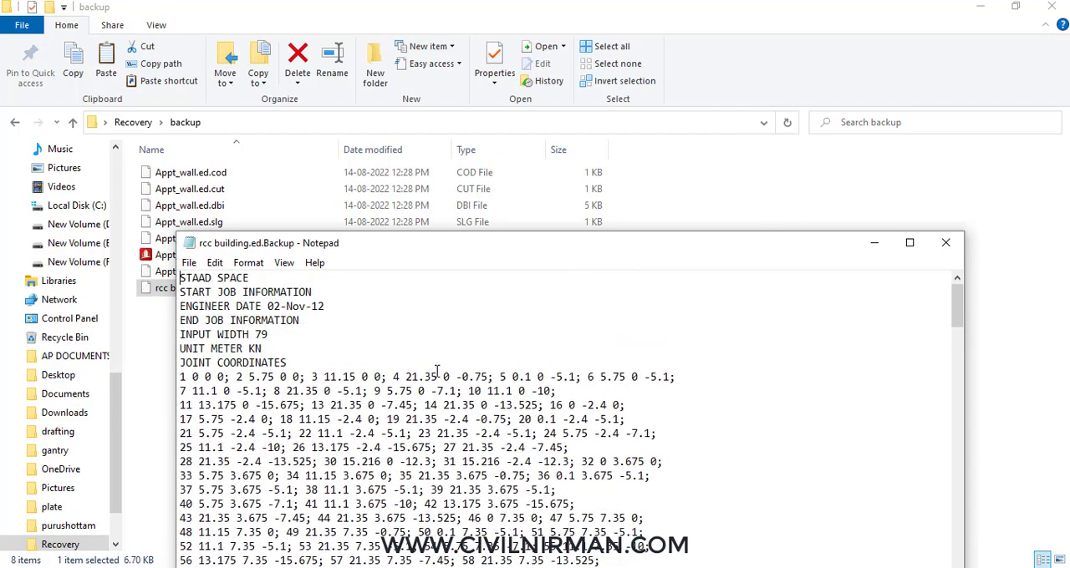
scroll(down, 3)
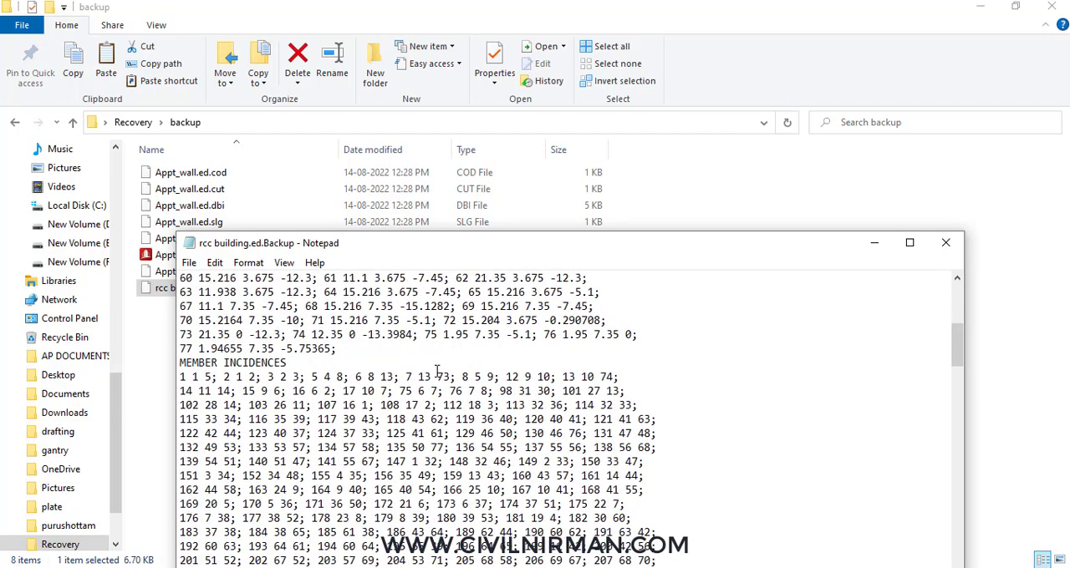
scroll(down, 3)
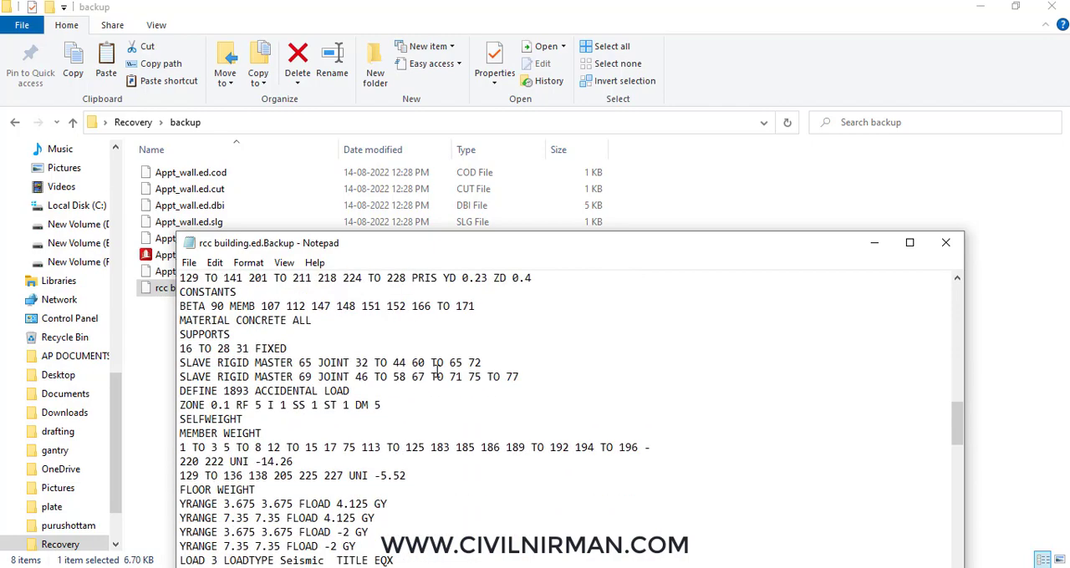
scroll(down, 3)
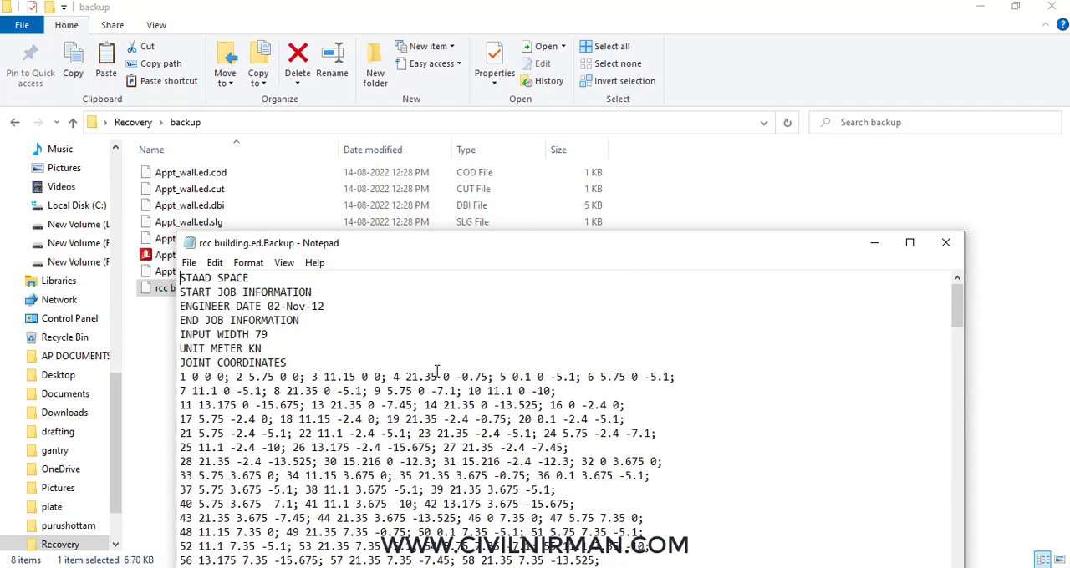
click(946, 243)
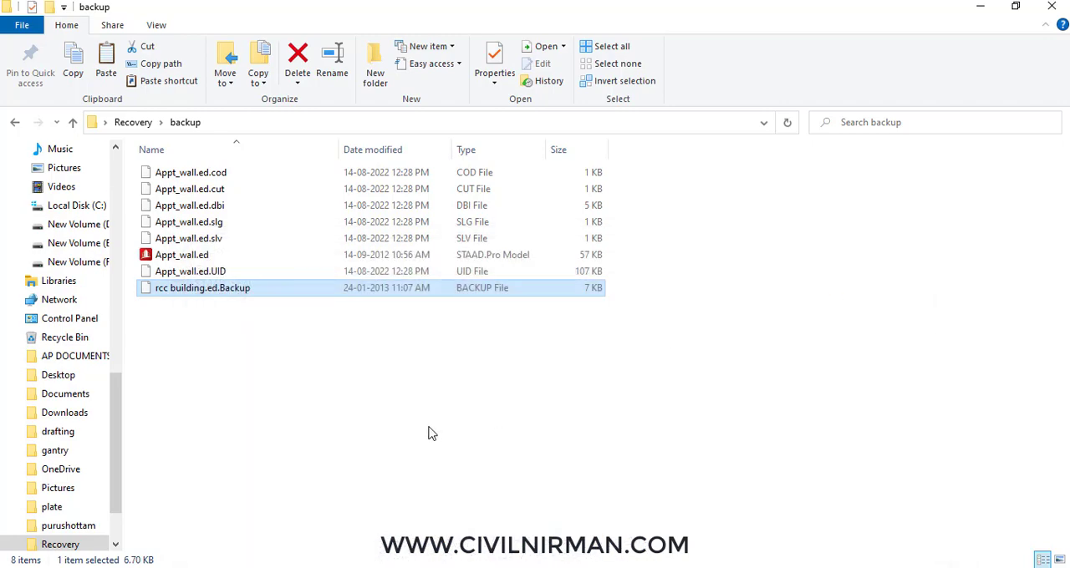
mouse_move(421, 417)
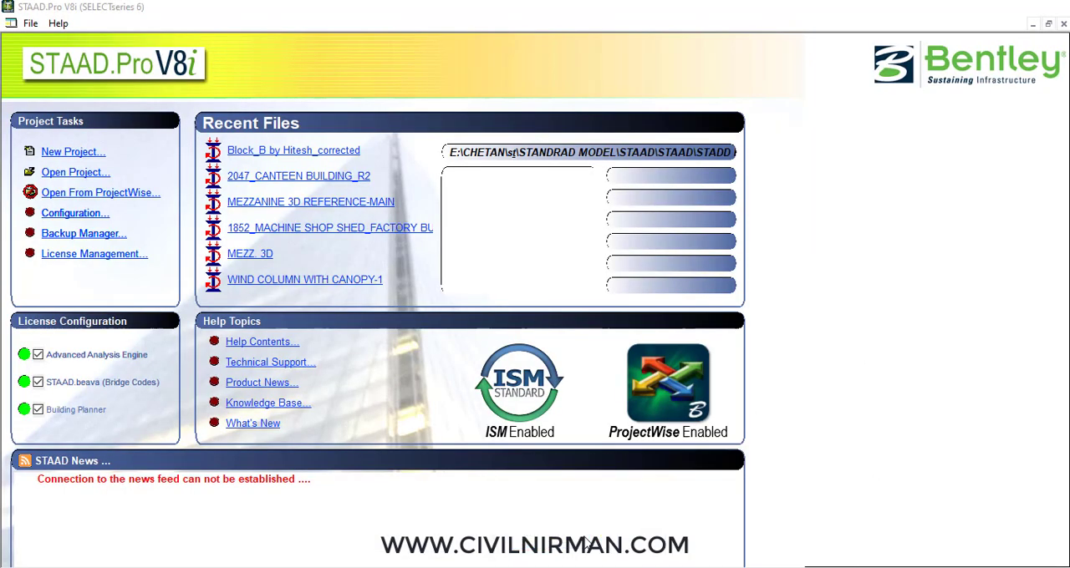
Open Configure Program from the start page and show its Misc. Options file output settings.
click(74, 214)
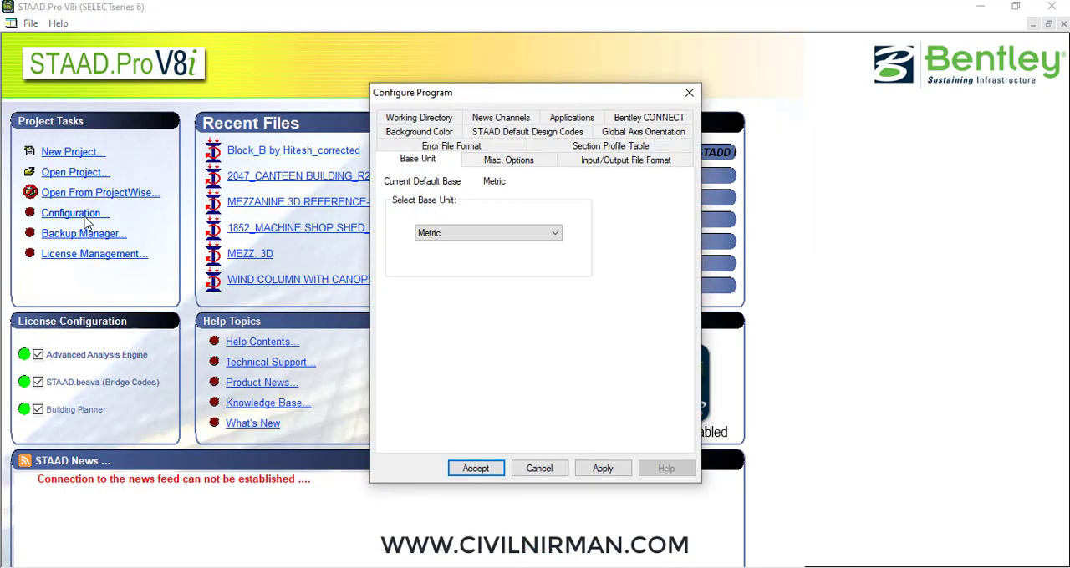
click(509, 159)
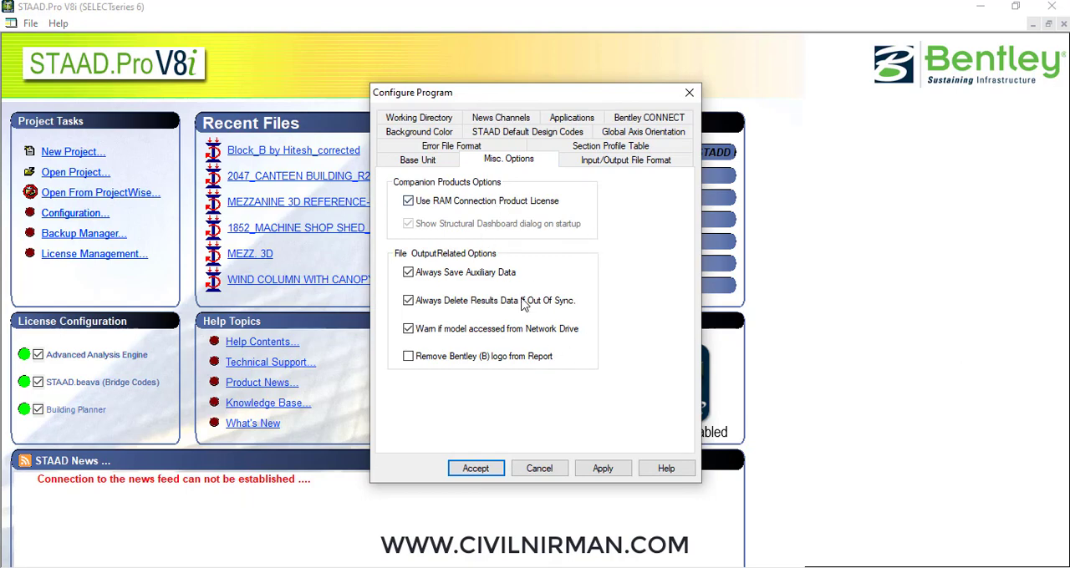
mouse_move(559, 293)
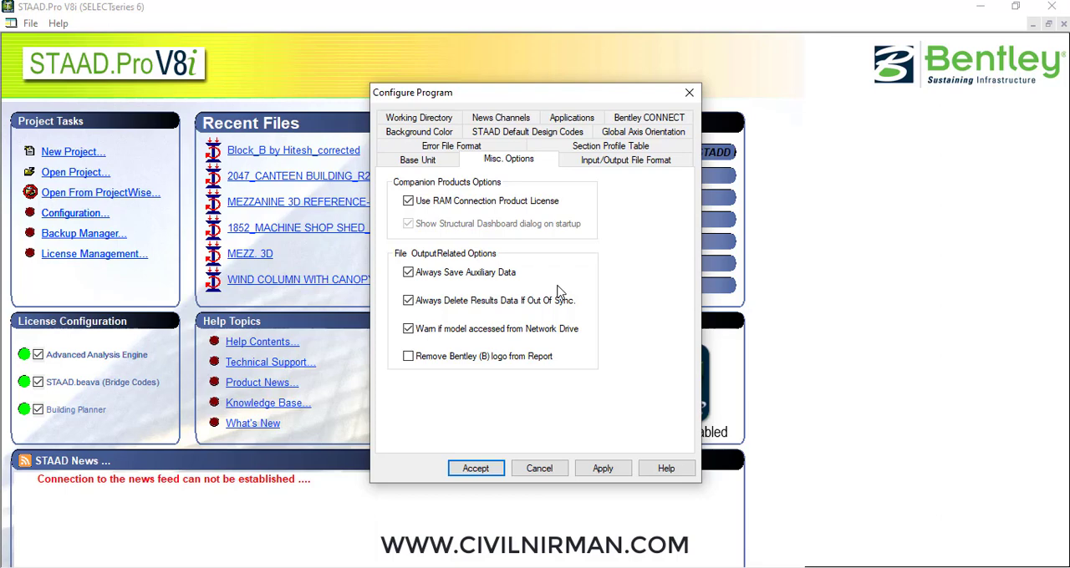
mouse_move(532, 274)
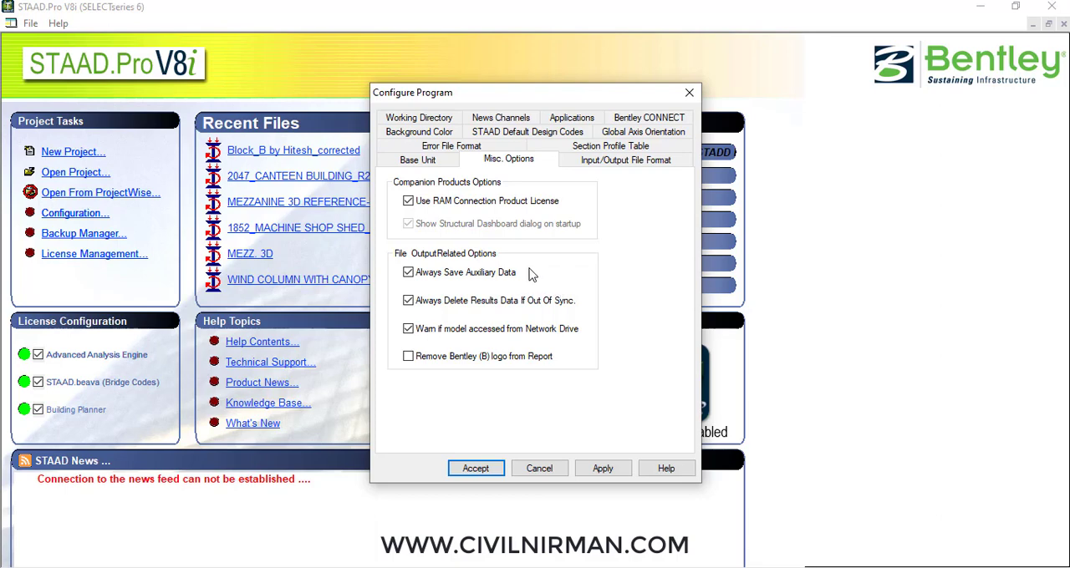
mouse_move(518, 288)
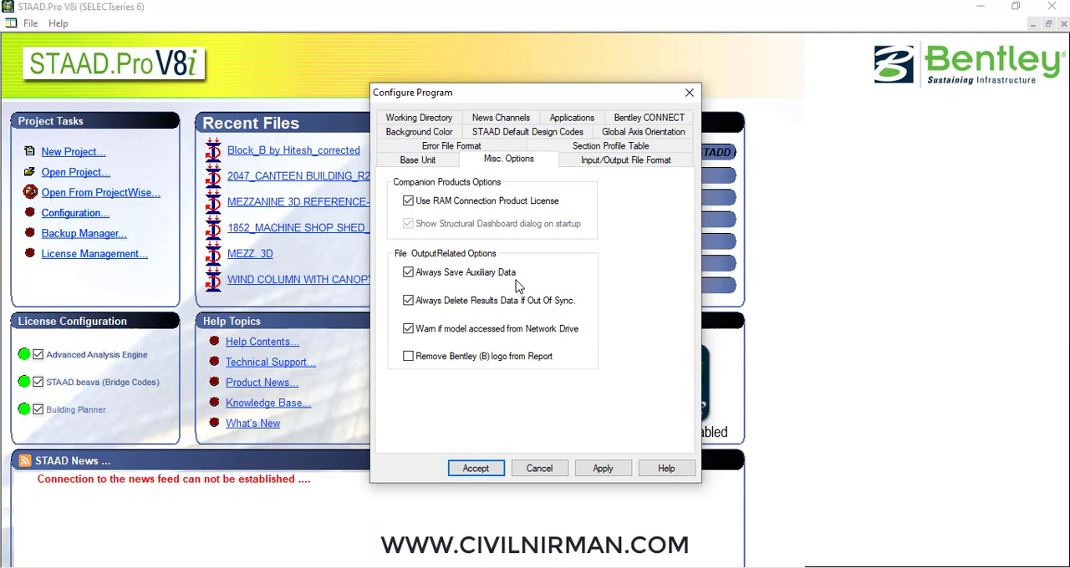
mouse_move(761, 259)
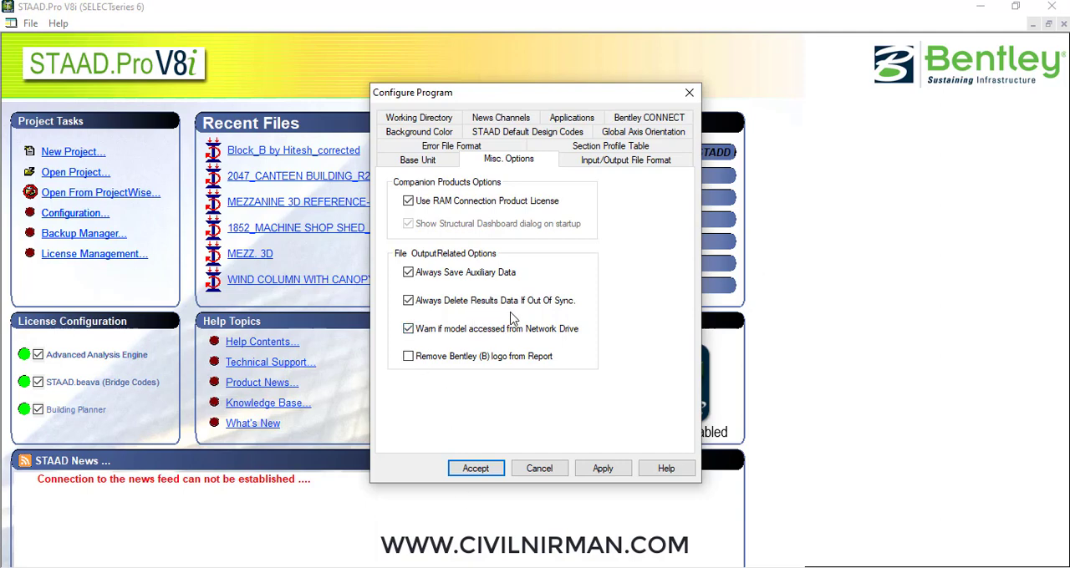
mouse_move(585, 321)
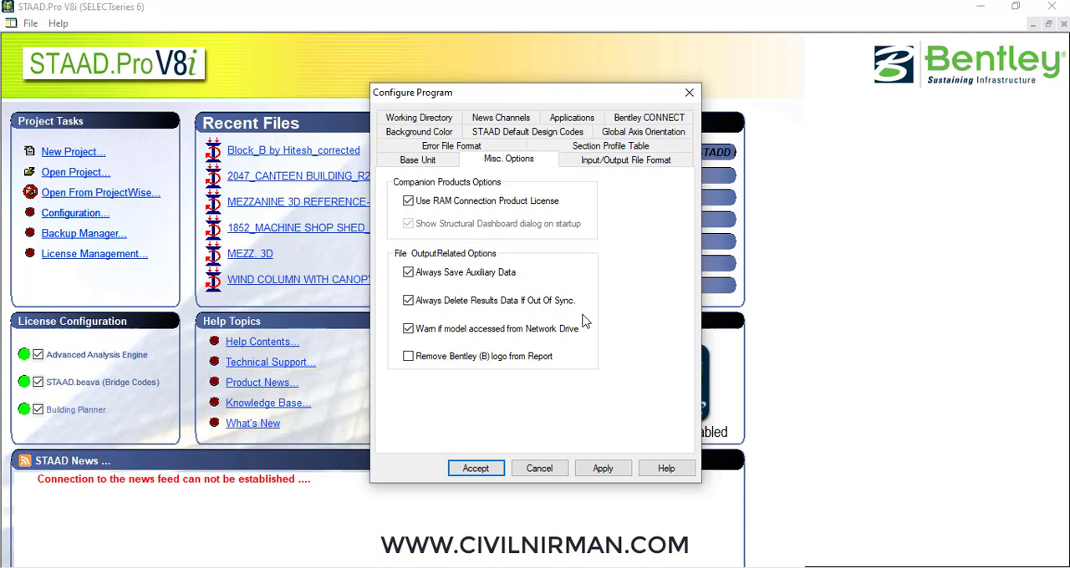
mouse_move(548, 268)
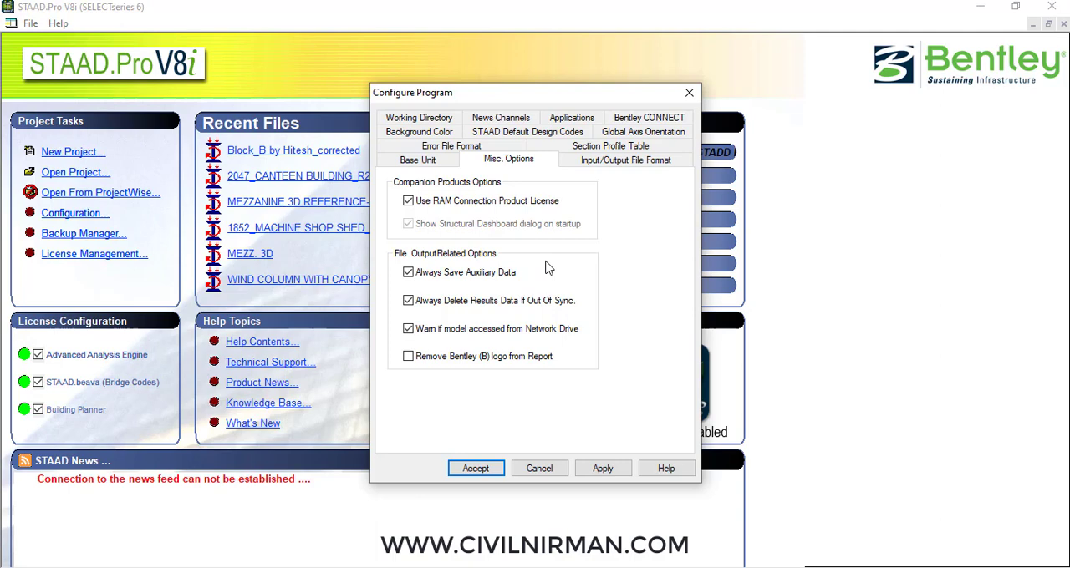
mouse_move(601, 251)
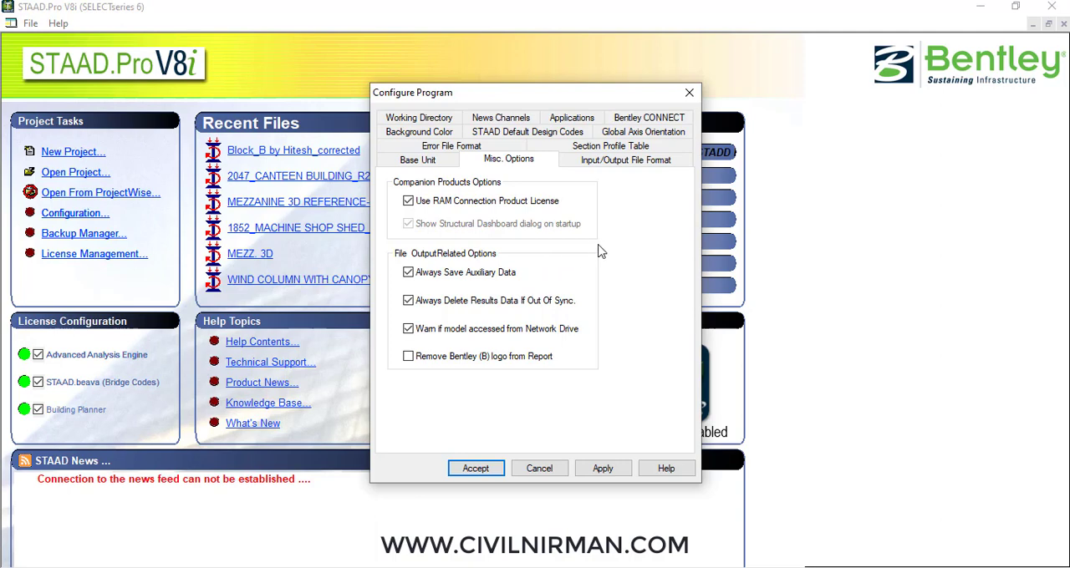
mouse_move(502, 355)
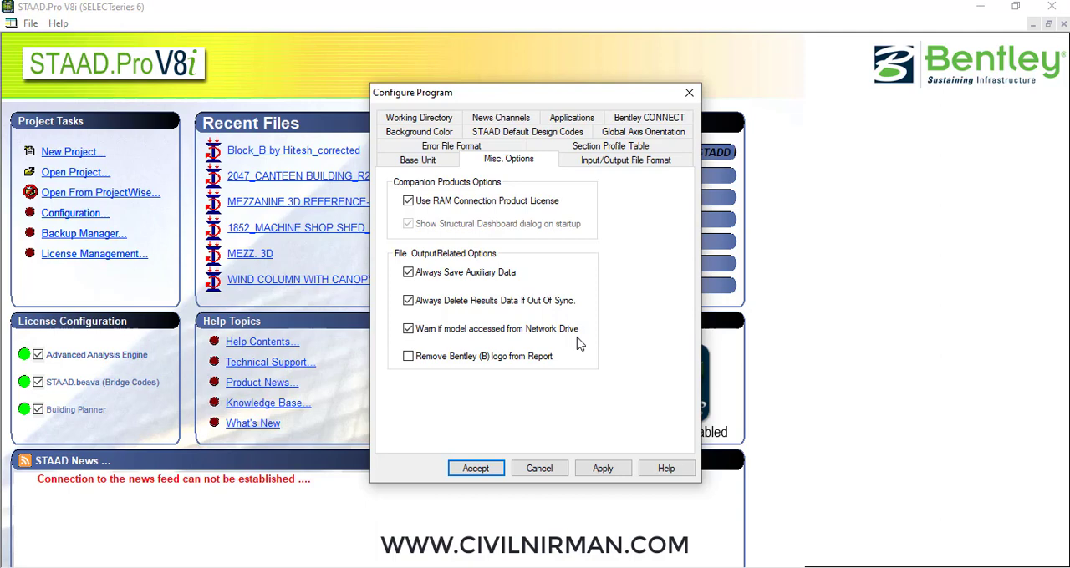
mouse_move(504, 354)
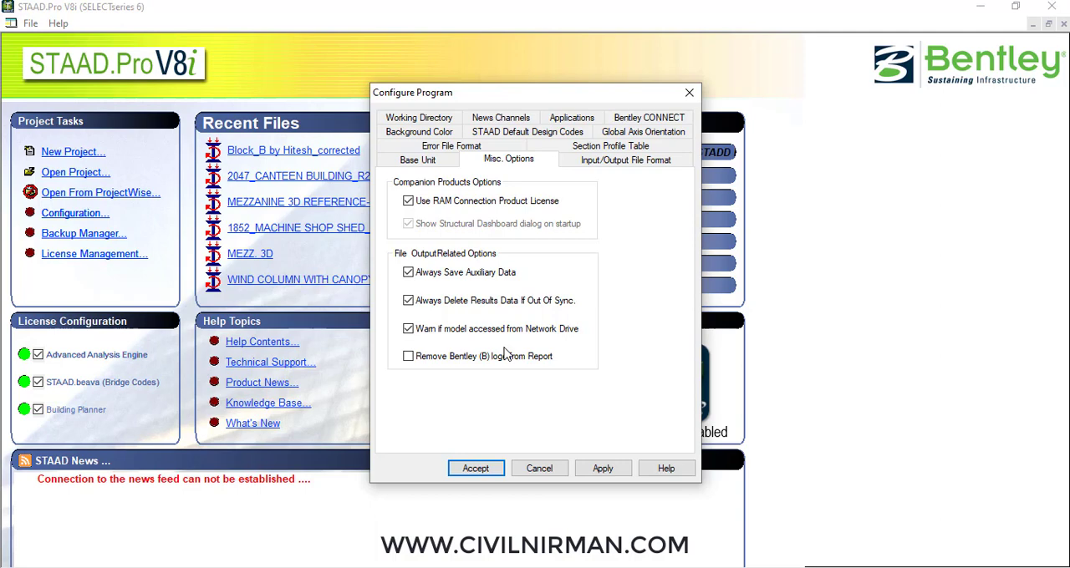
mouse_move(535, 468)
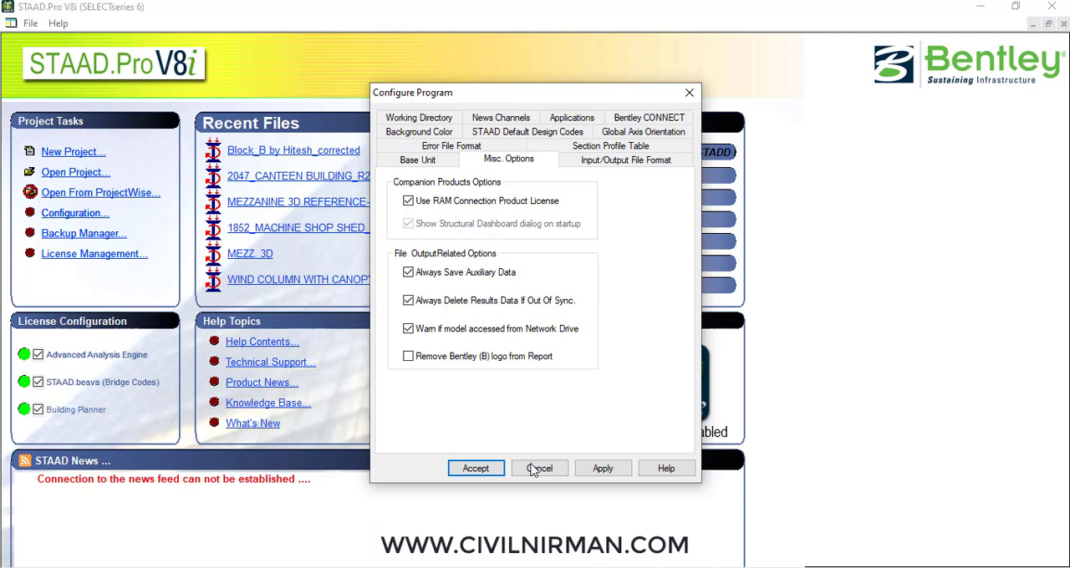
Cancel Configure Program, reopen it on base unit options, and close it again.
click(538, 468)
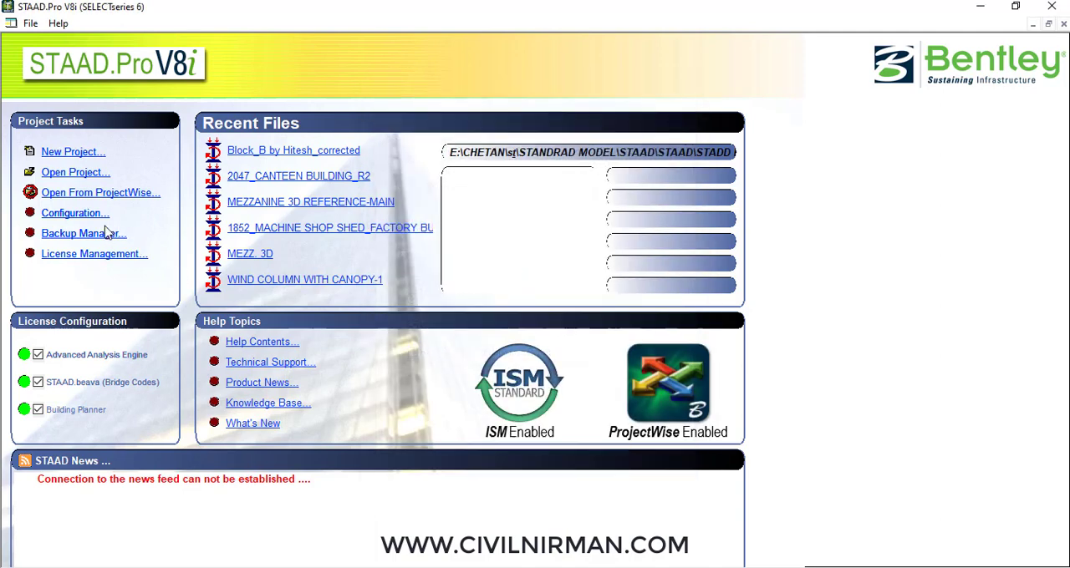
mouse_move(93, 244)
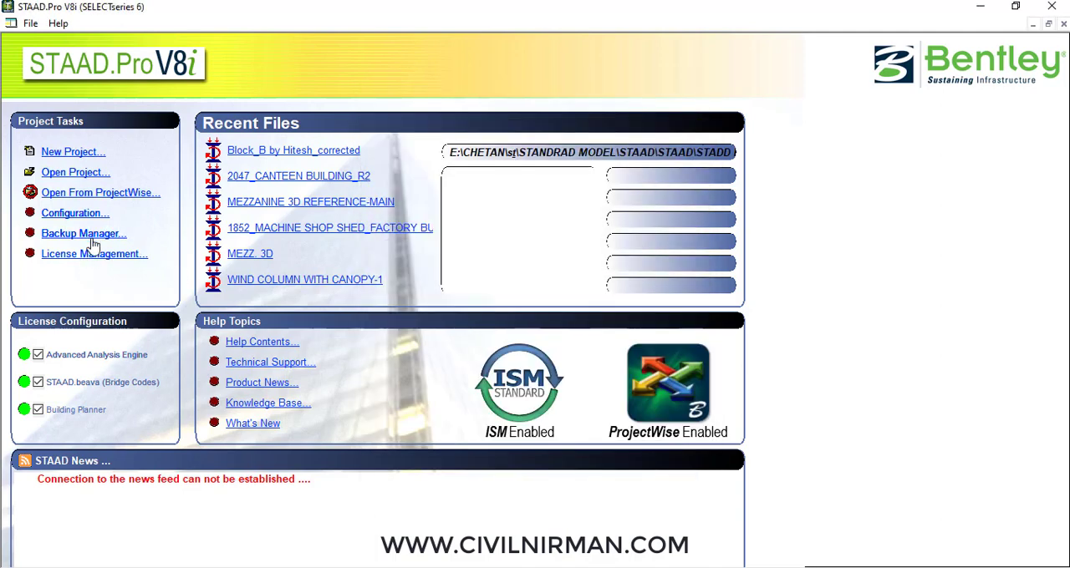
click(73, 212)
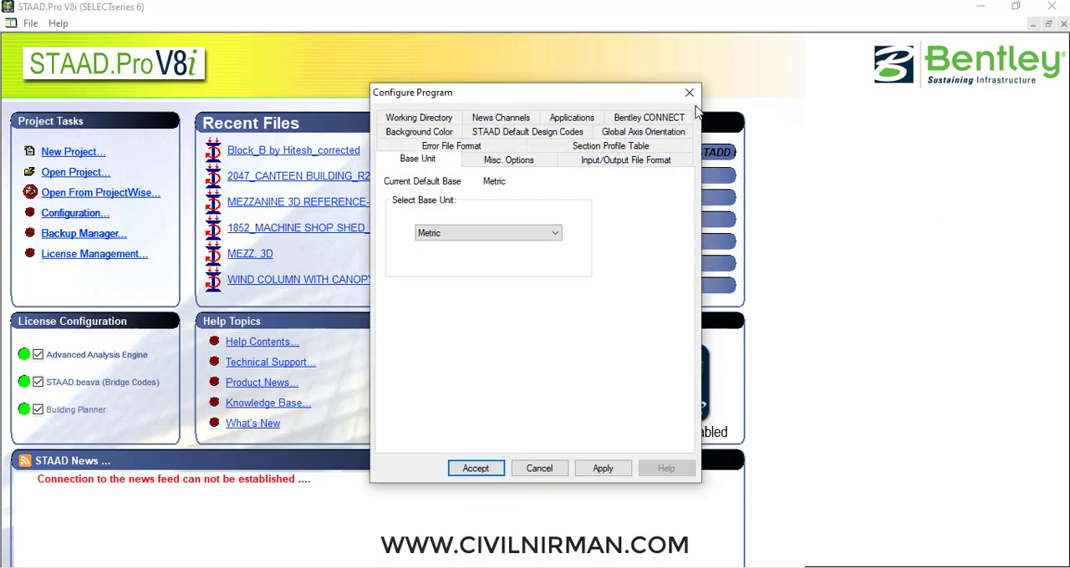
click(688, 92)
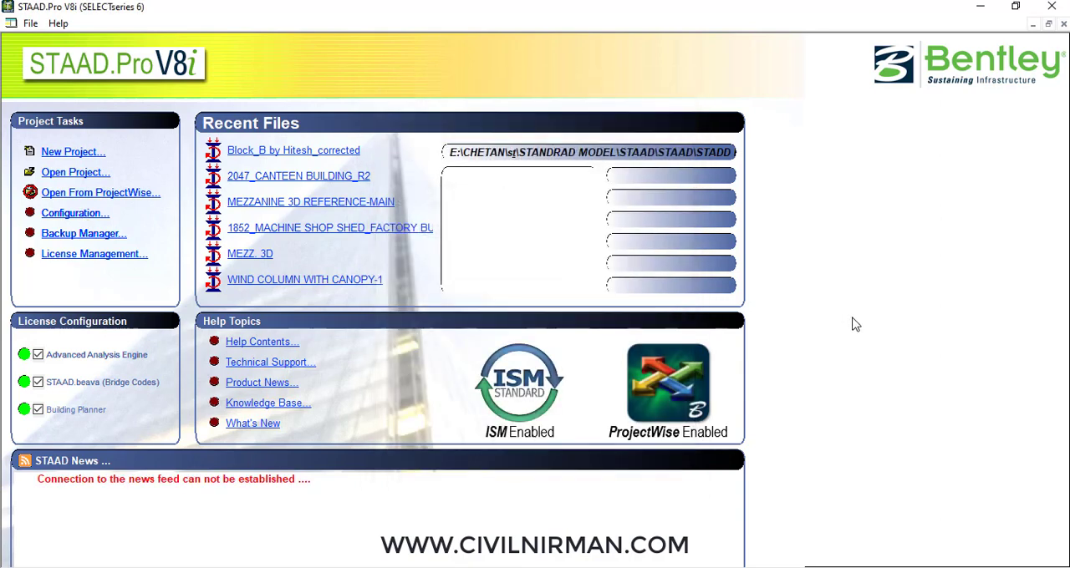